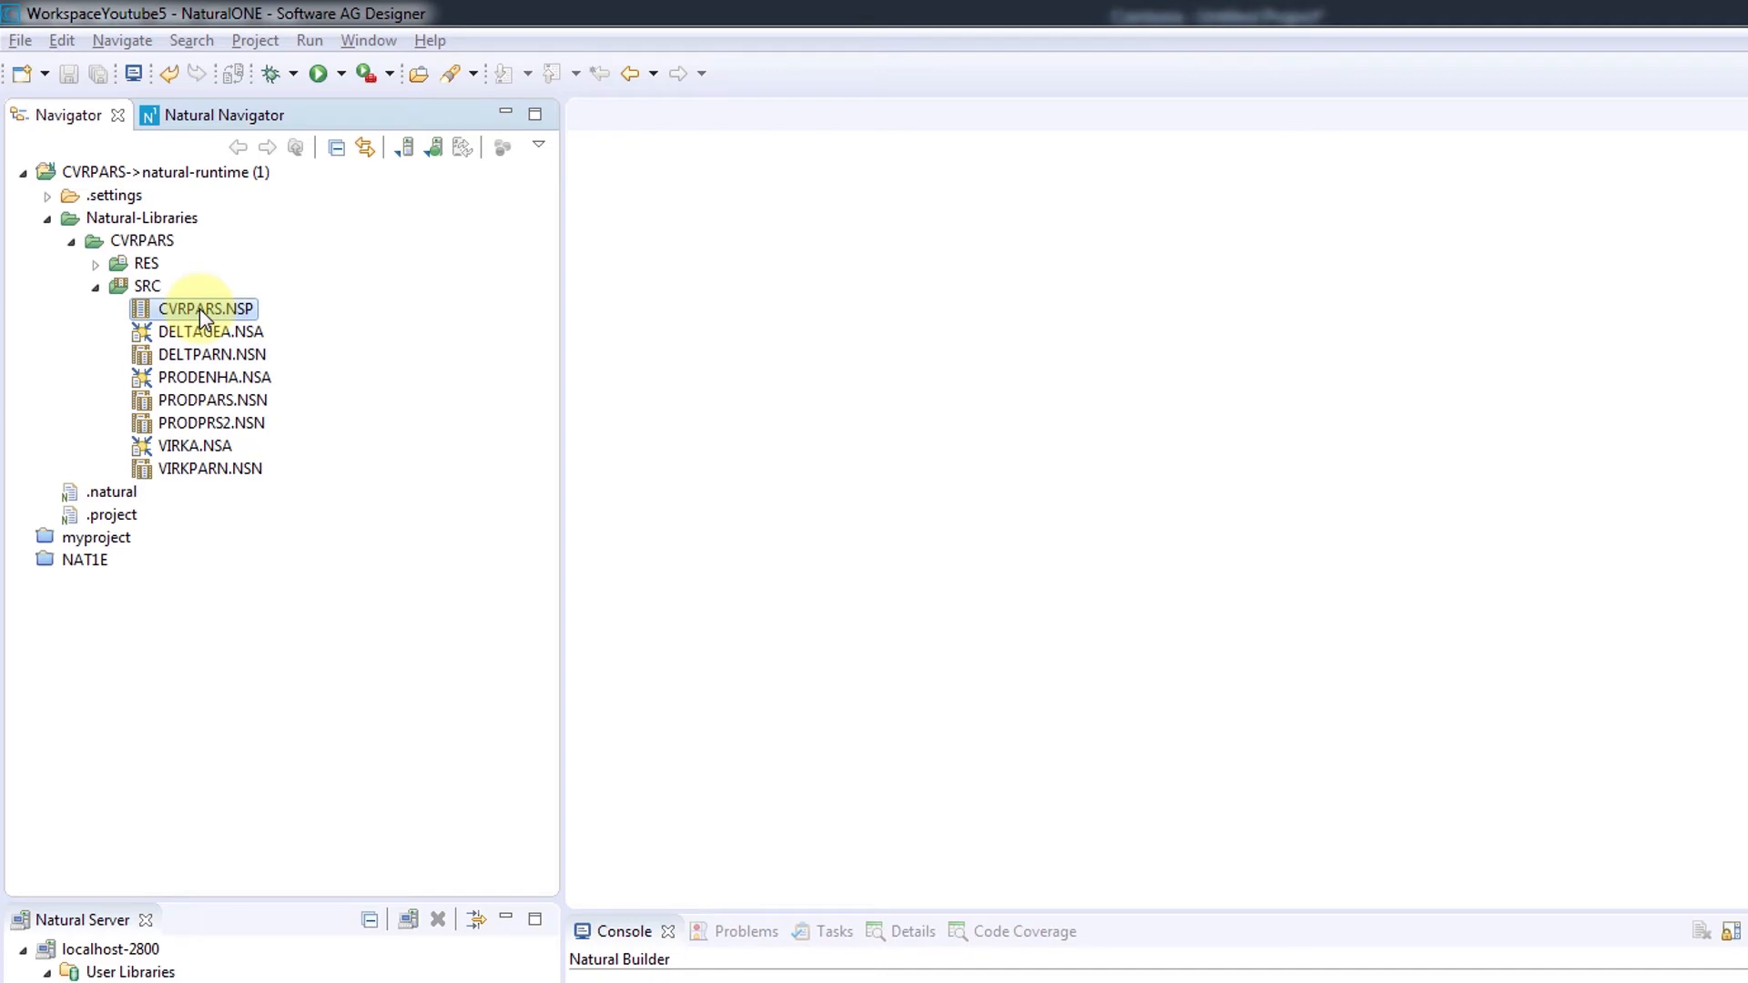
- Bring up the Navigator context actions for the CVRPARS.NSP program
{"action": "right_click", "coordinate": [207, 308]}
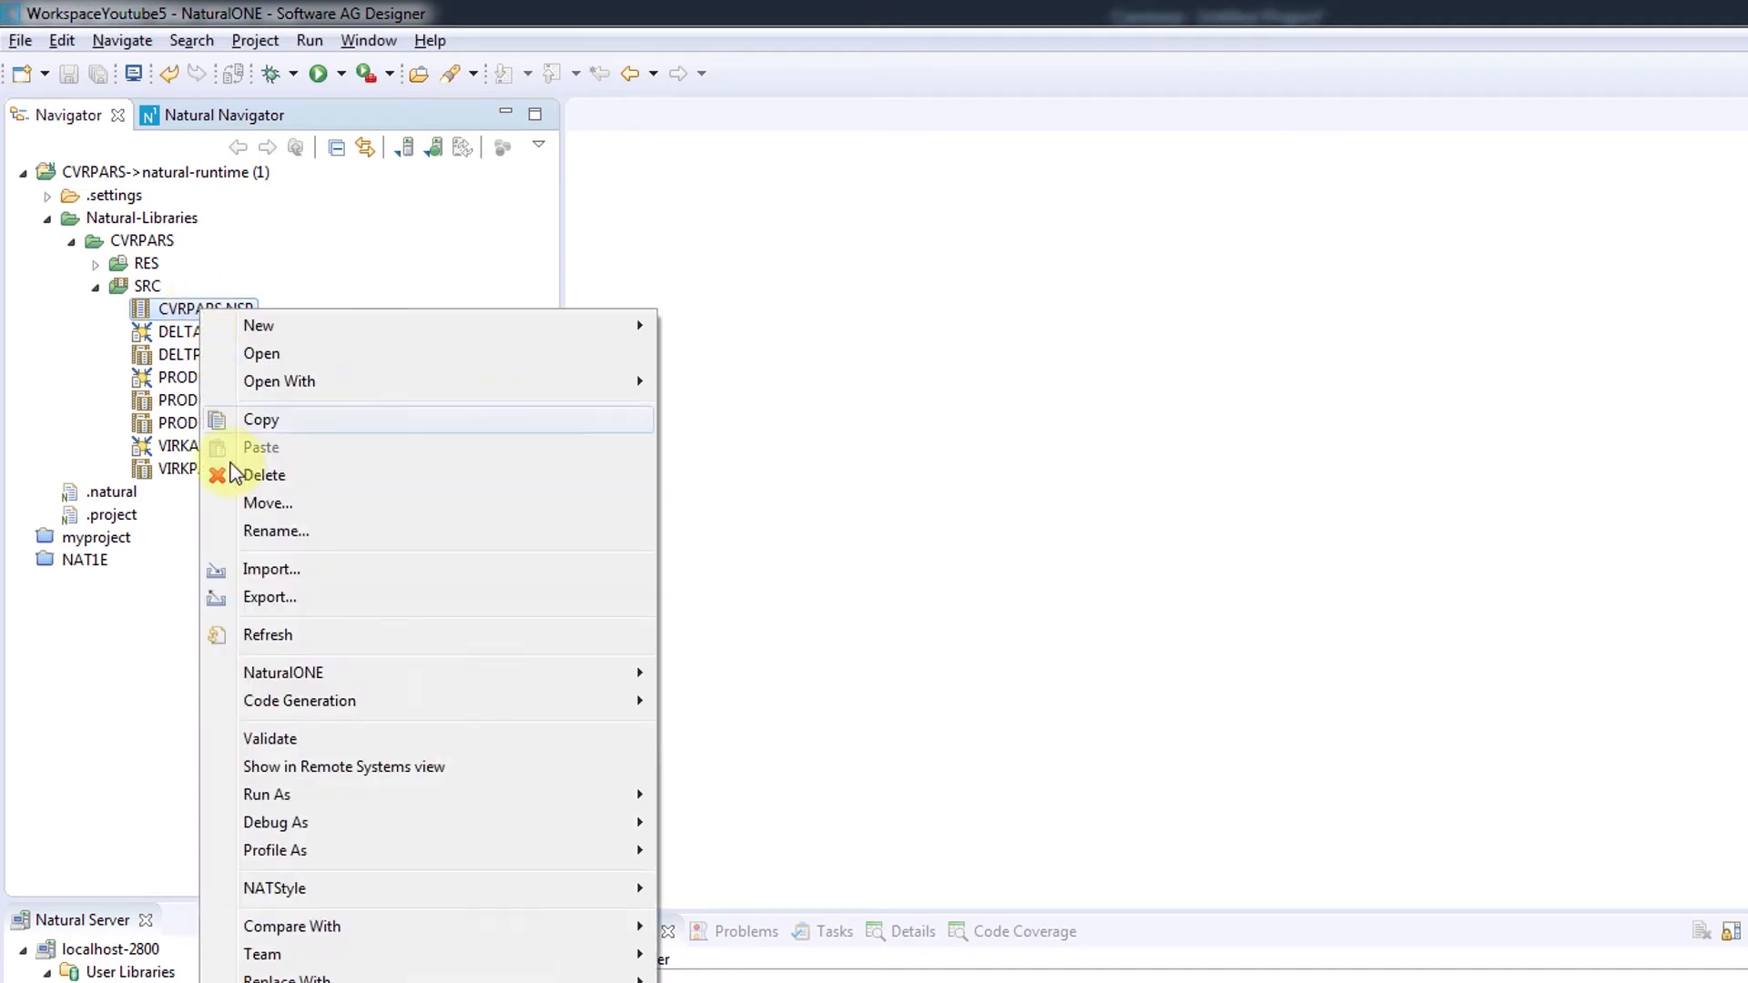
{"action": "mouse_move", "coordinate": [204, 753]}
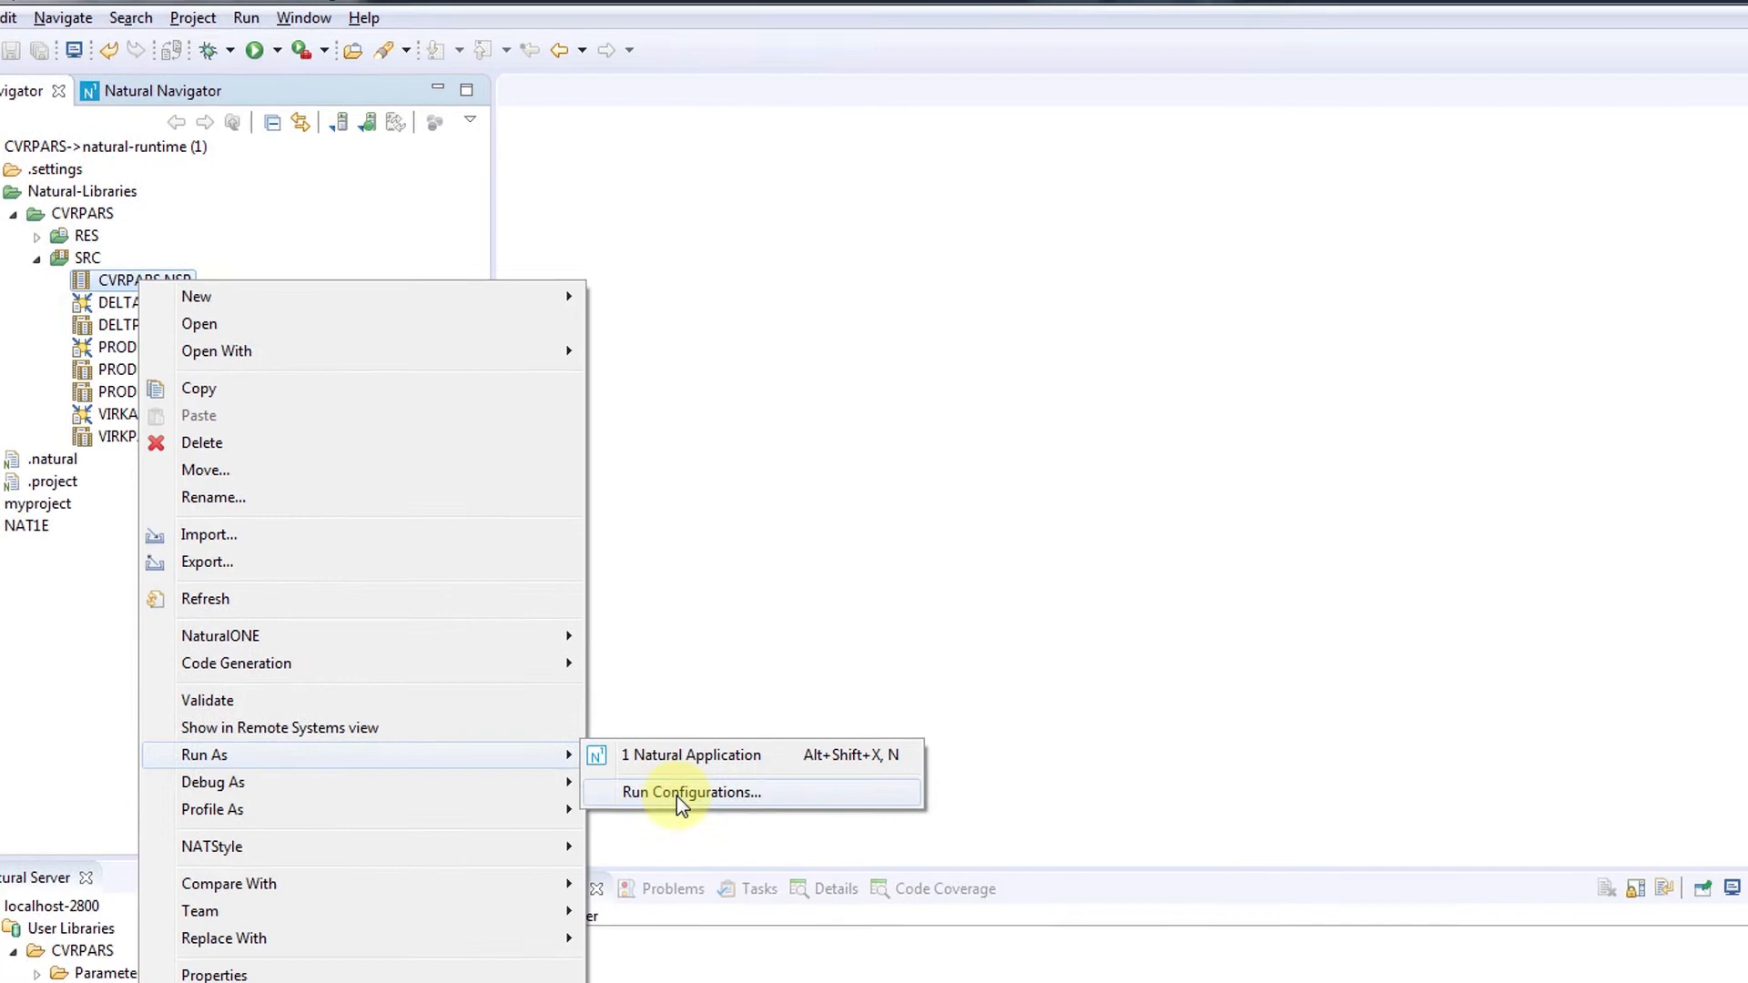
- Set session parameter COVERAGE=(ACTIVE=ON,RESNAME=CVRPARS,RESLIB=CVRPARS) on the Natural Server tab, apply, and run
{"action": "left_click", "coordinate": [692, 792]}
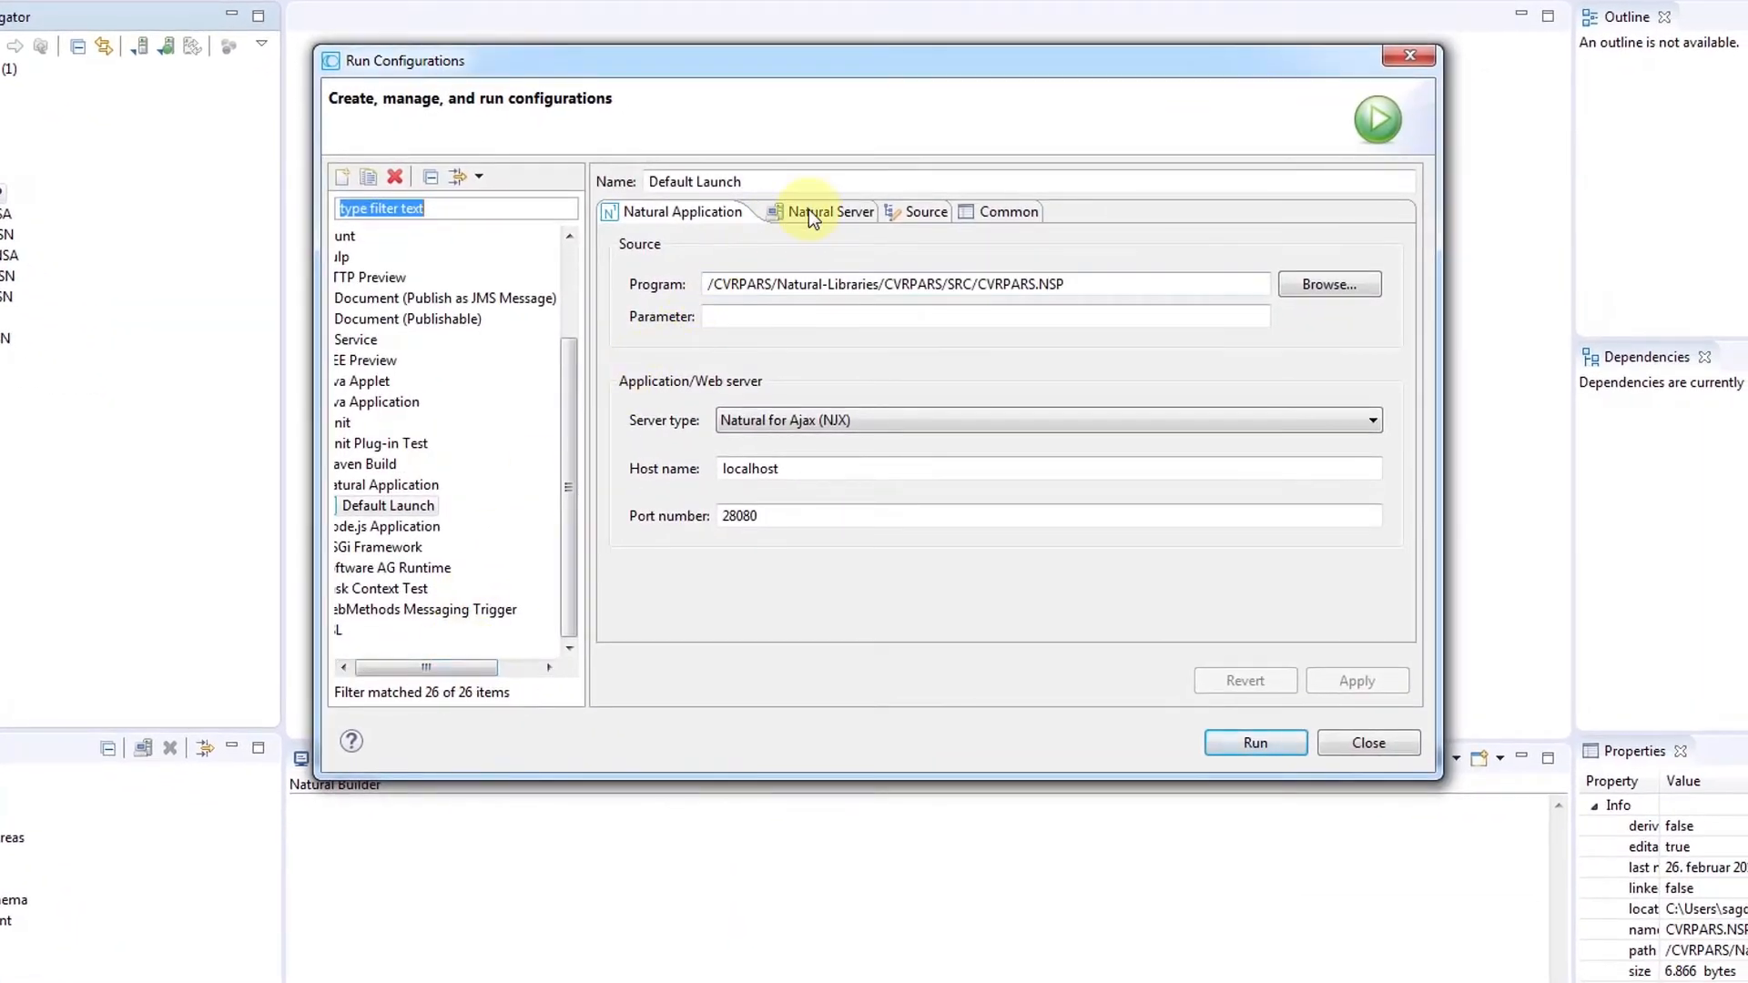
{"action": "left_click", "coordinate": [830, 211]}
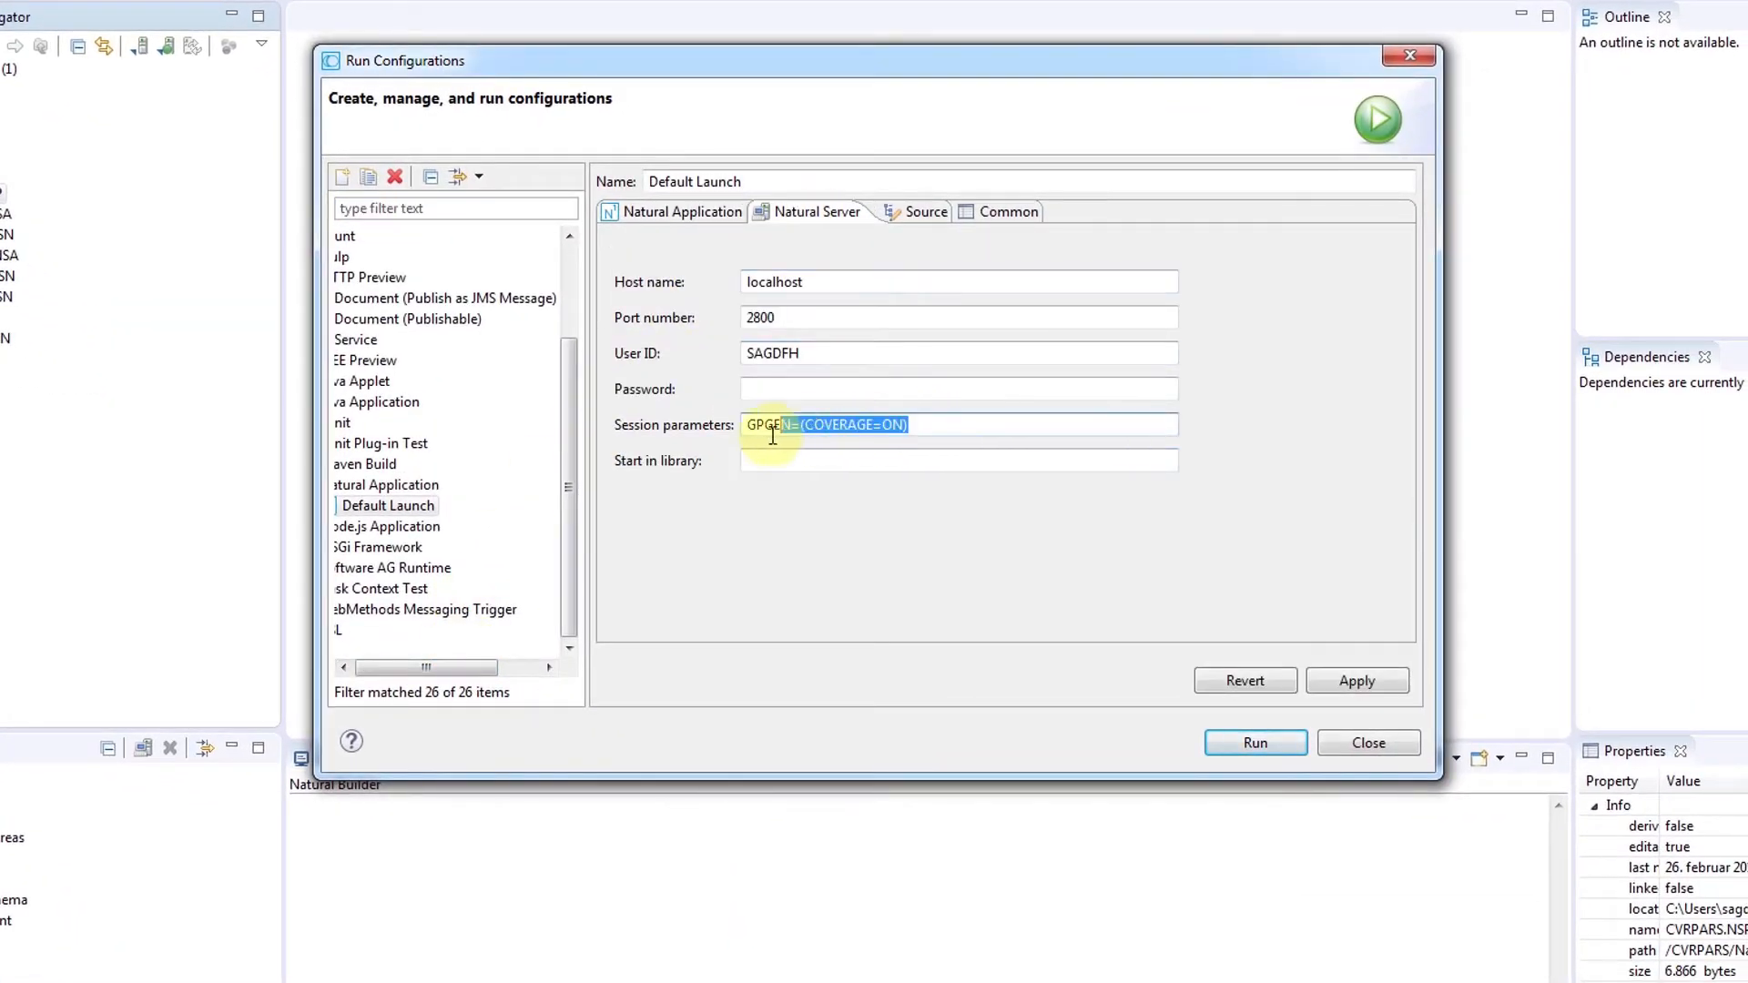
{"action": "type", "text": "COVERAGE=(ACTIVE=ON,RESNAME=CVRPARS,RESLIB=CVRPARS)"}
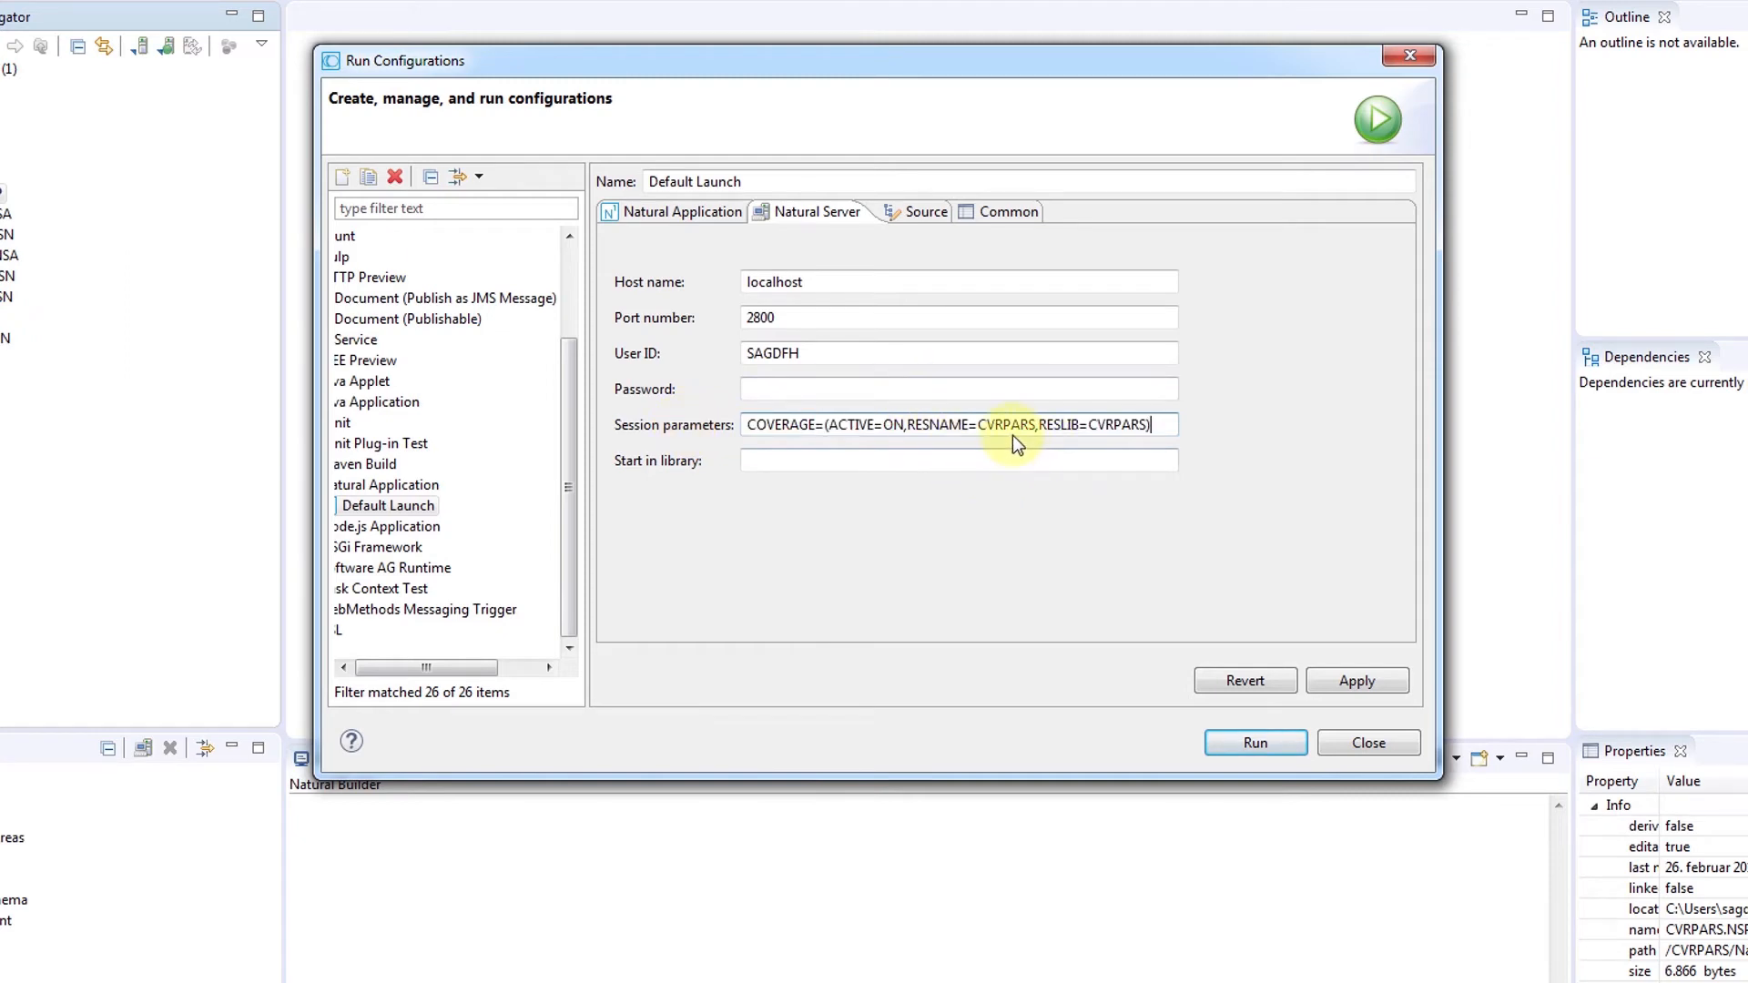
{"action": "left_click", "coordinate": [1356, 681]}
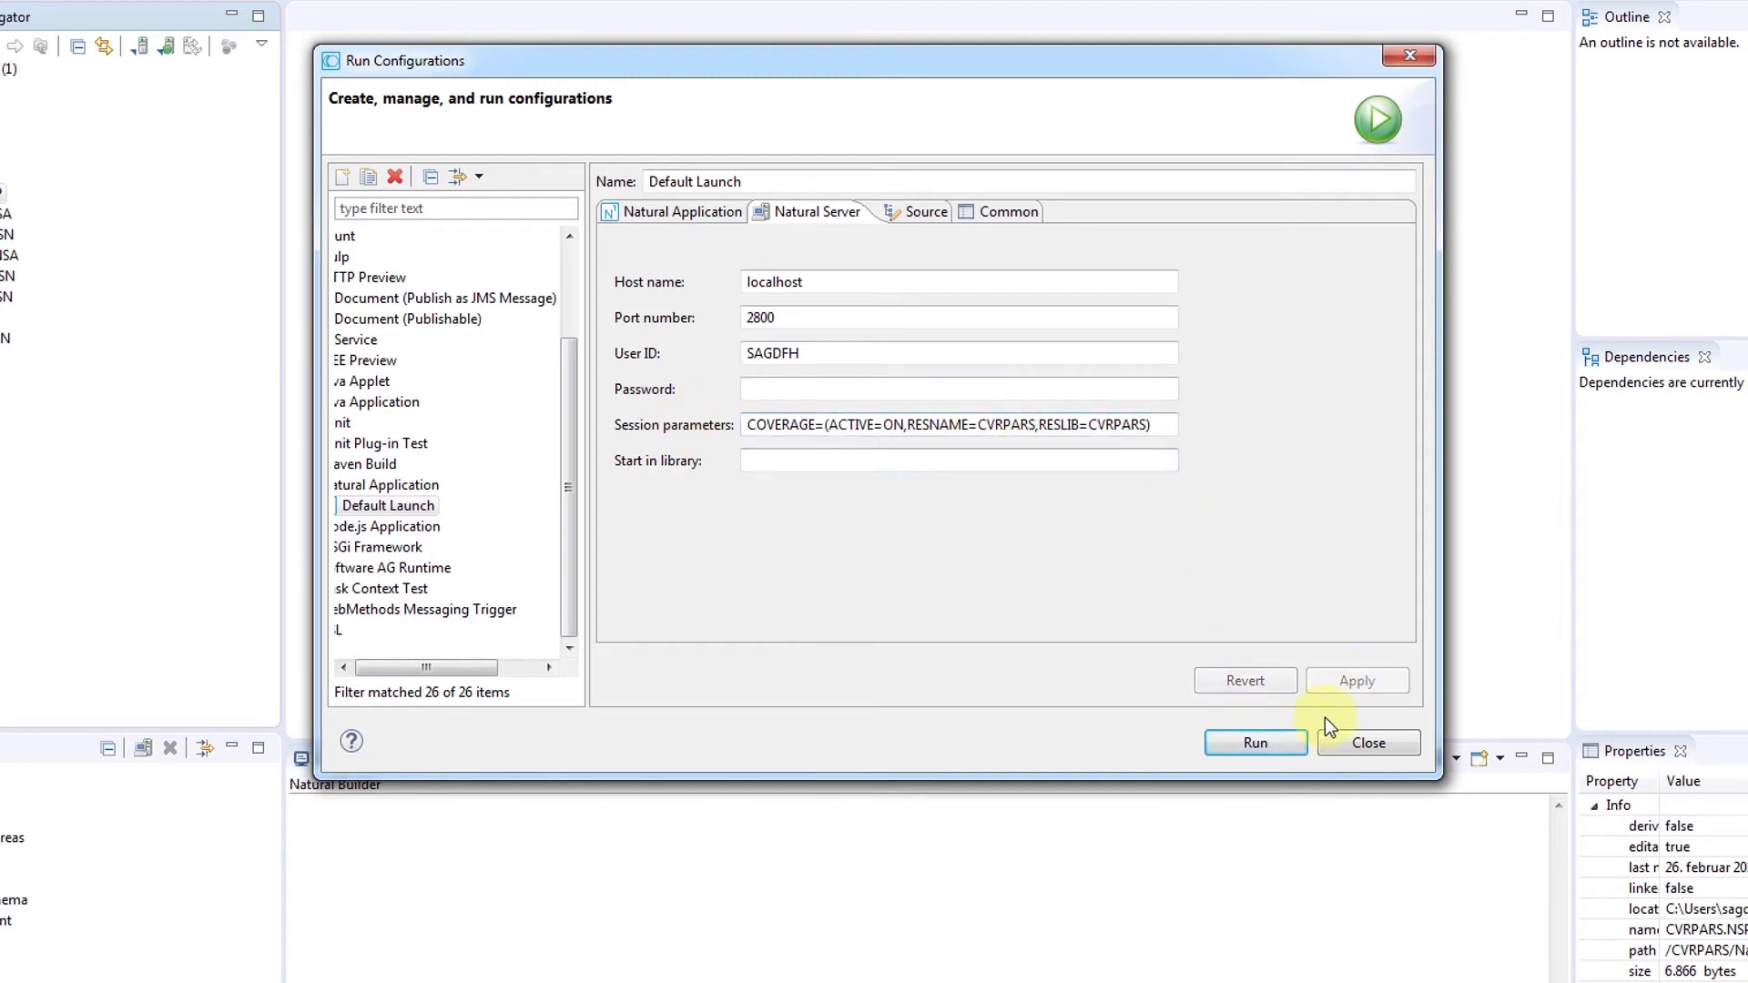
{"action": "left_click", "coordinate": [1256, 742]}
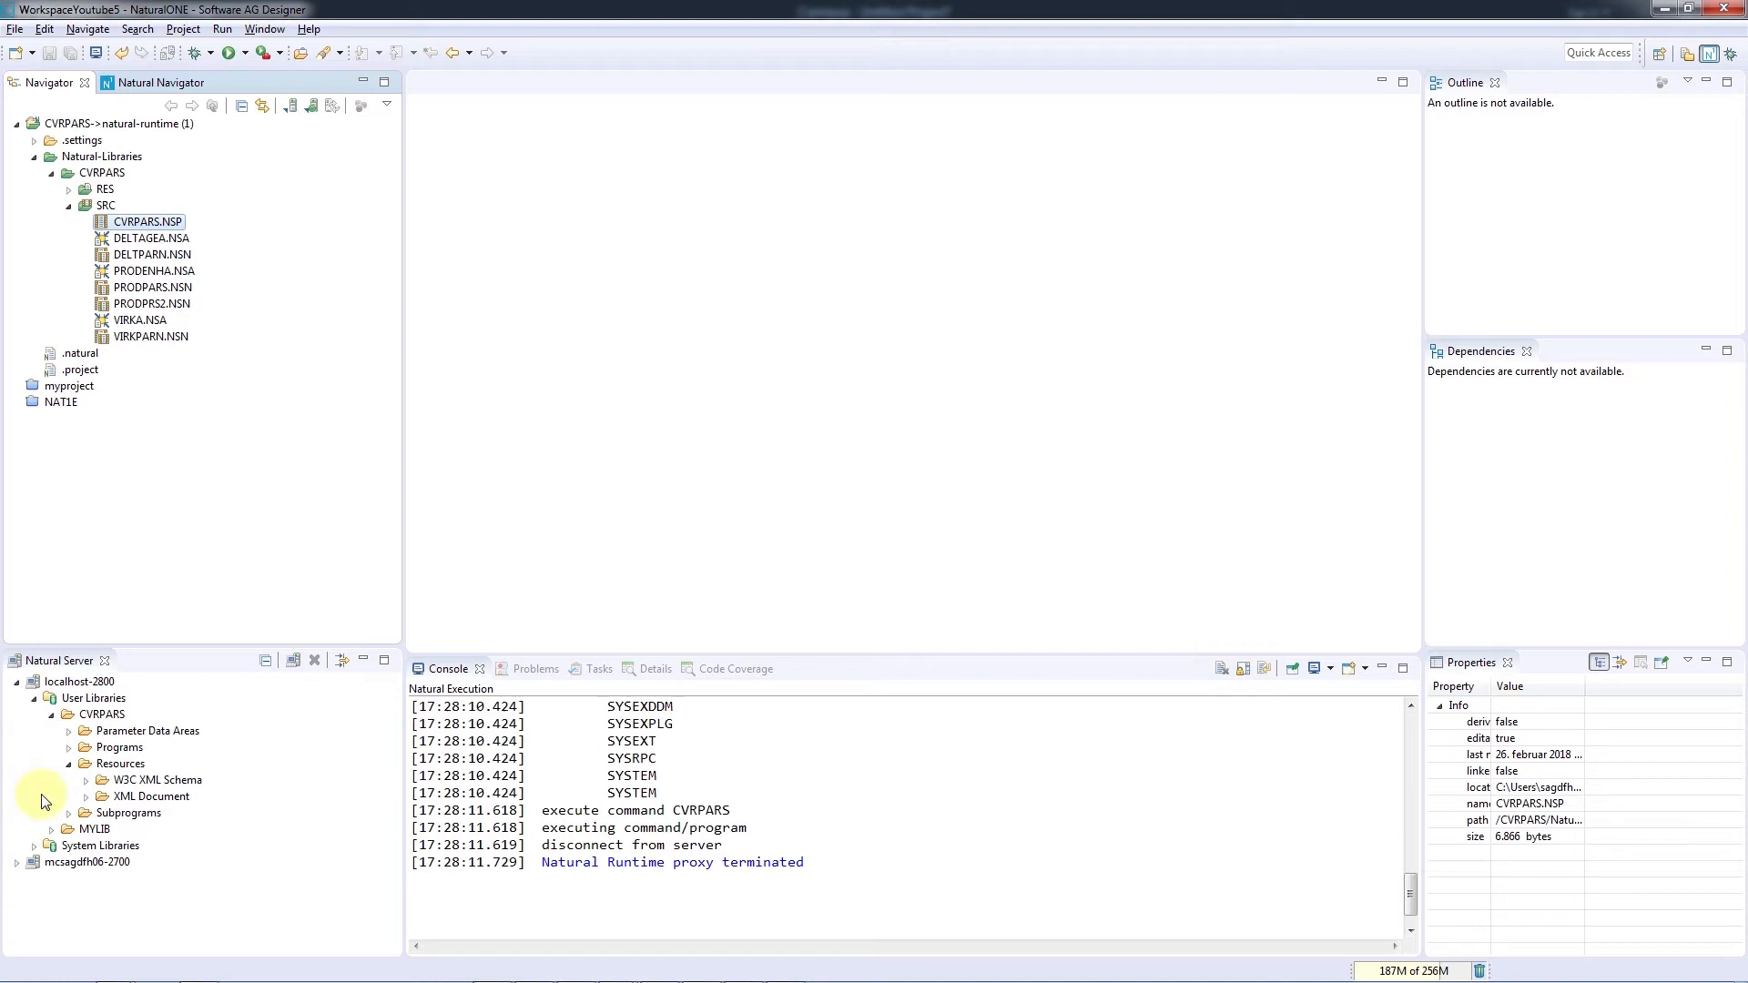
- Refresh the CVRPARS Resources so the coverage file appears and choose Add to Existing Project
{"action": "left_click", "coordinate": [120, 763]}
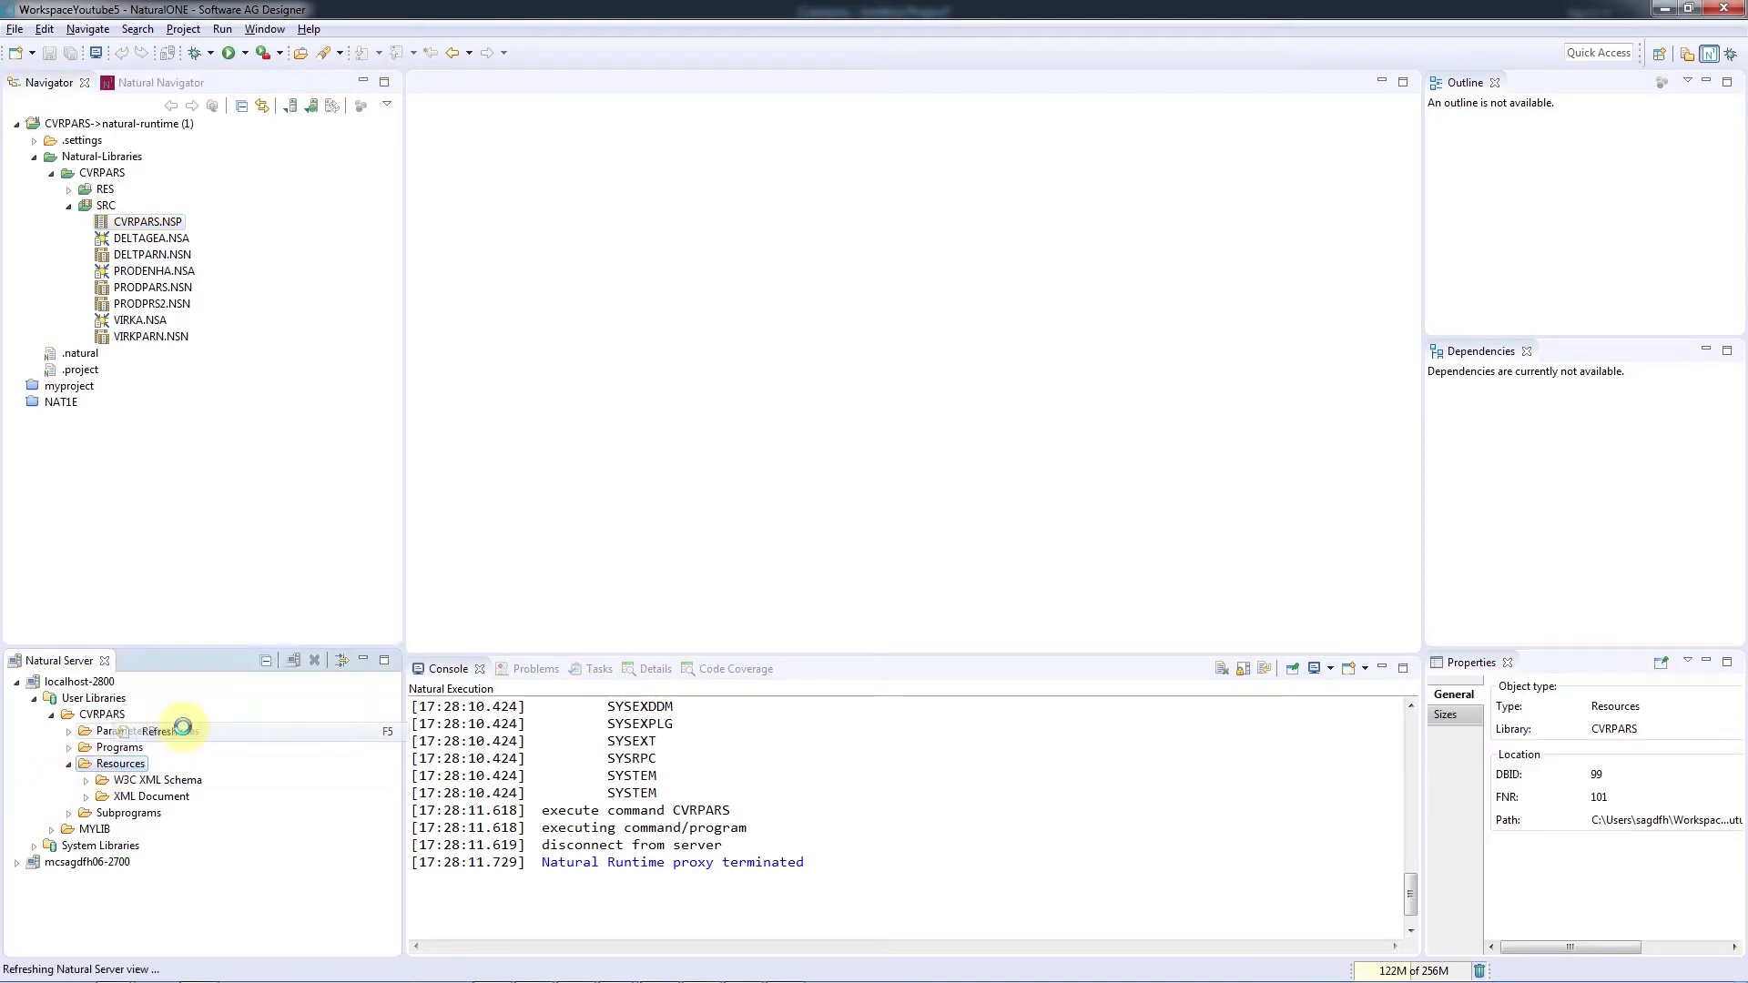
{"action": "left_click", "coordinate": [132, 780]}
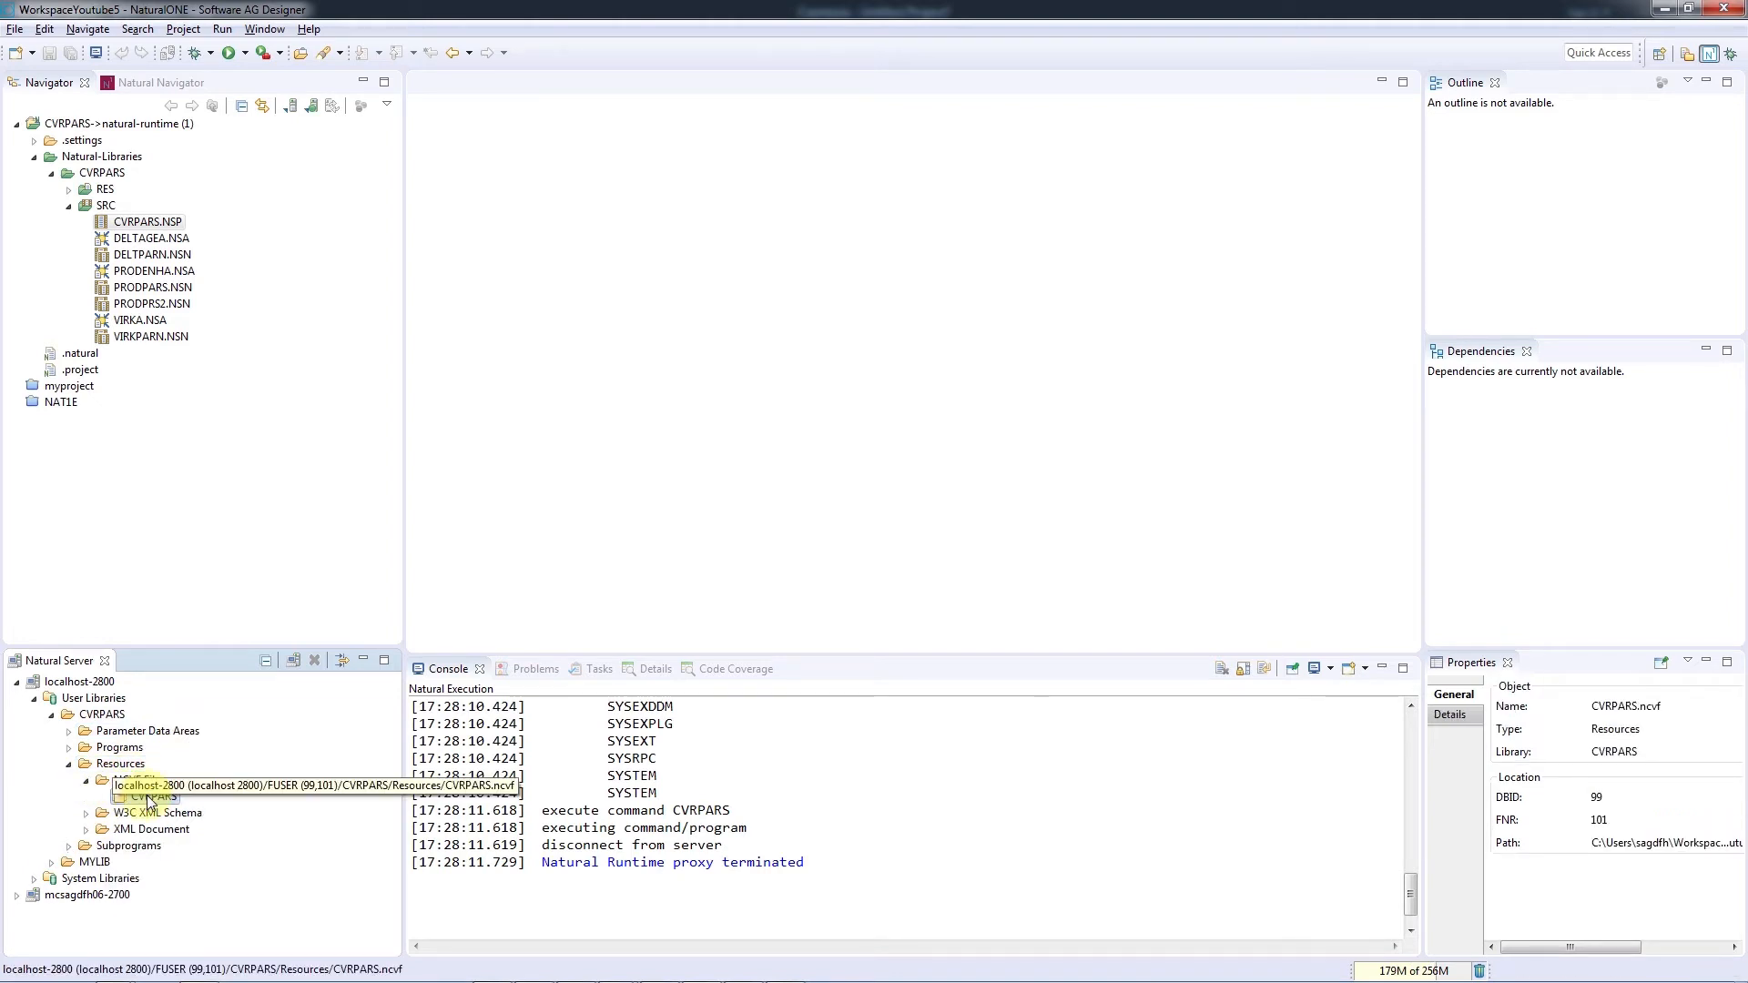
{"action": "right_click", "coordinate": [145, 799]}
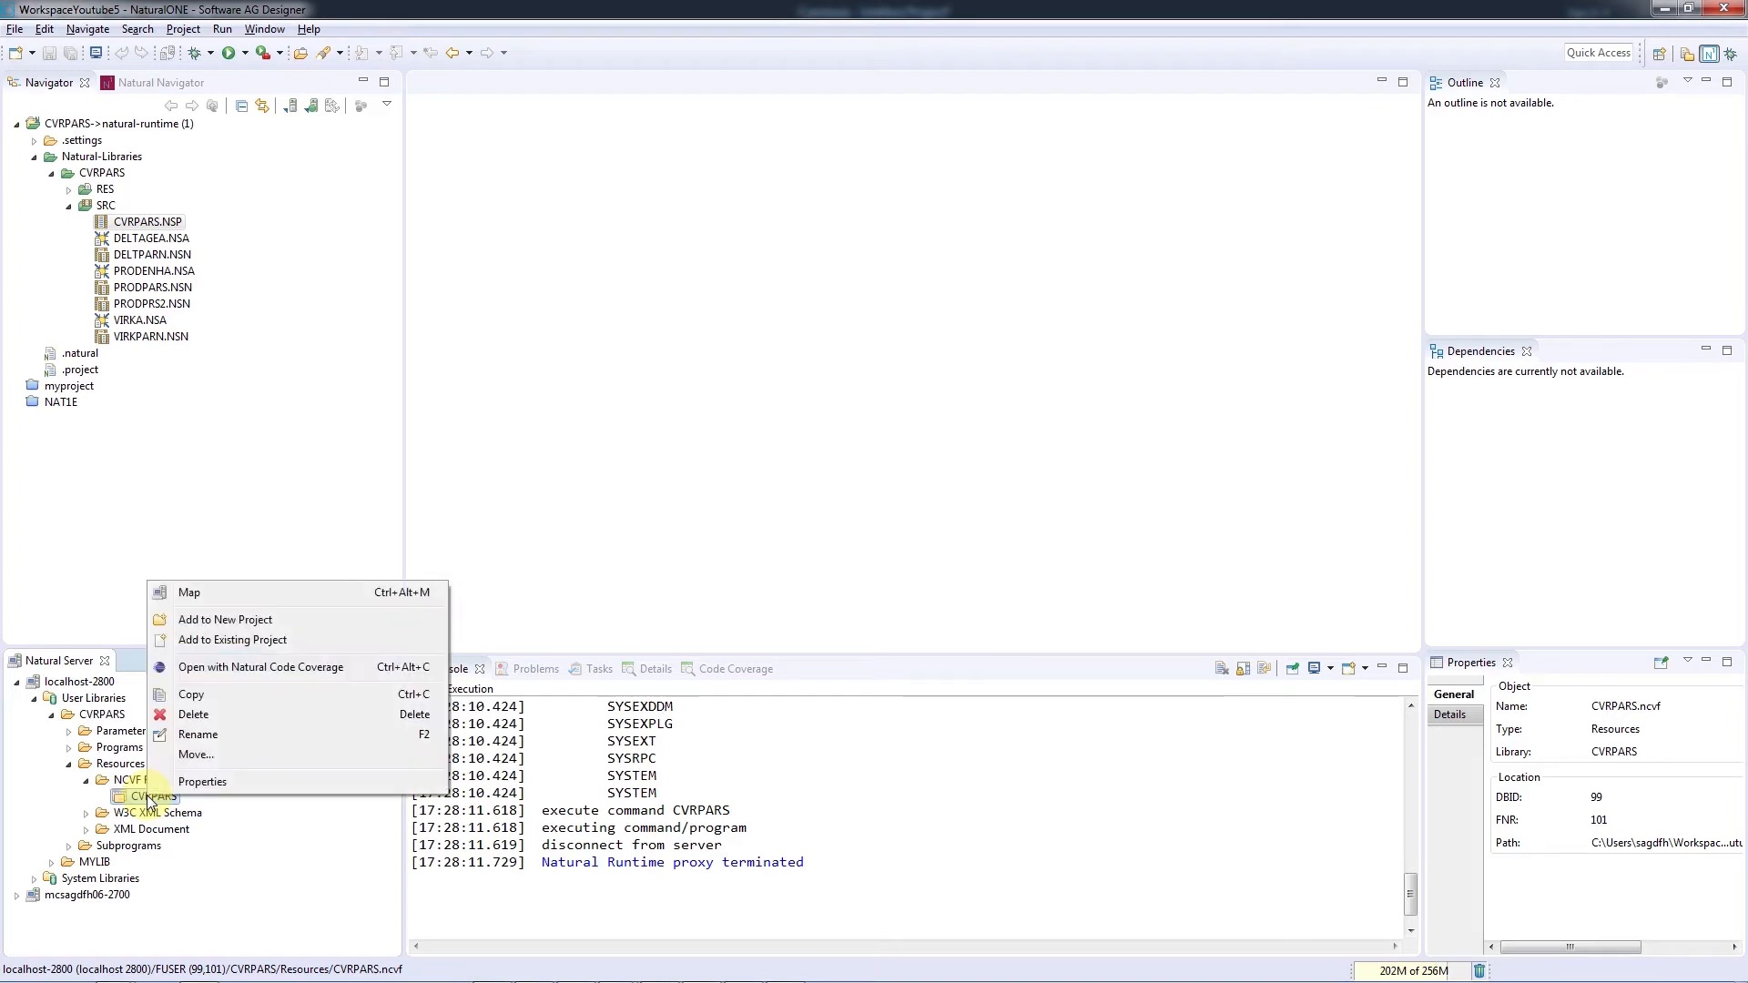
{"action": "mouse_move", "coordinate": [258, 651]}
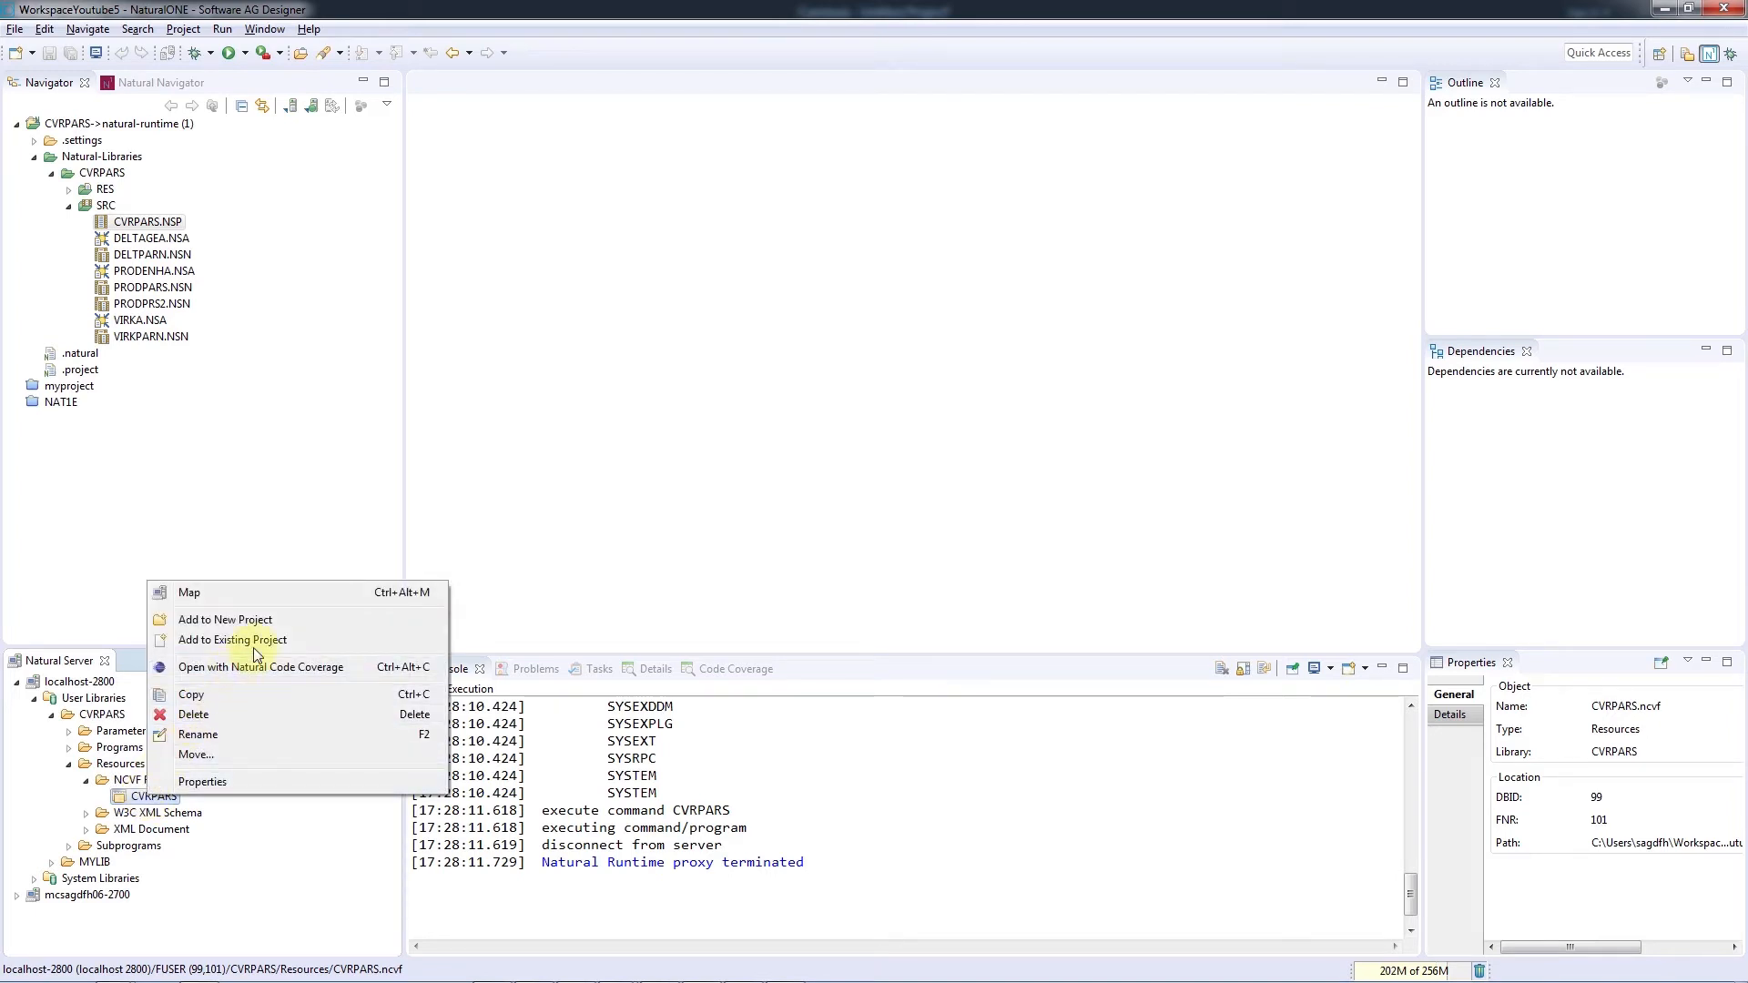
{"action": "mouse_move", "coordinate": [263, 643]}
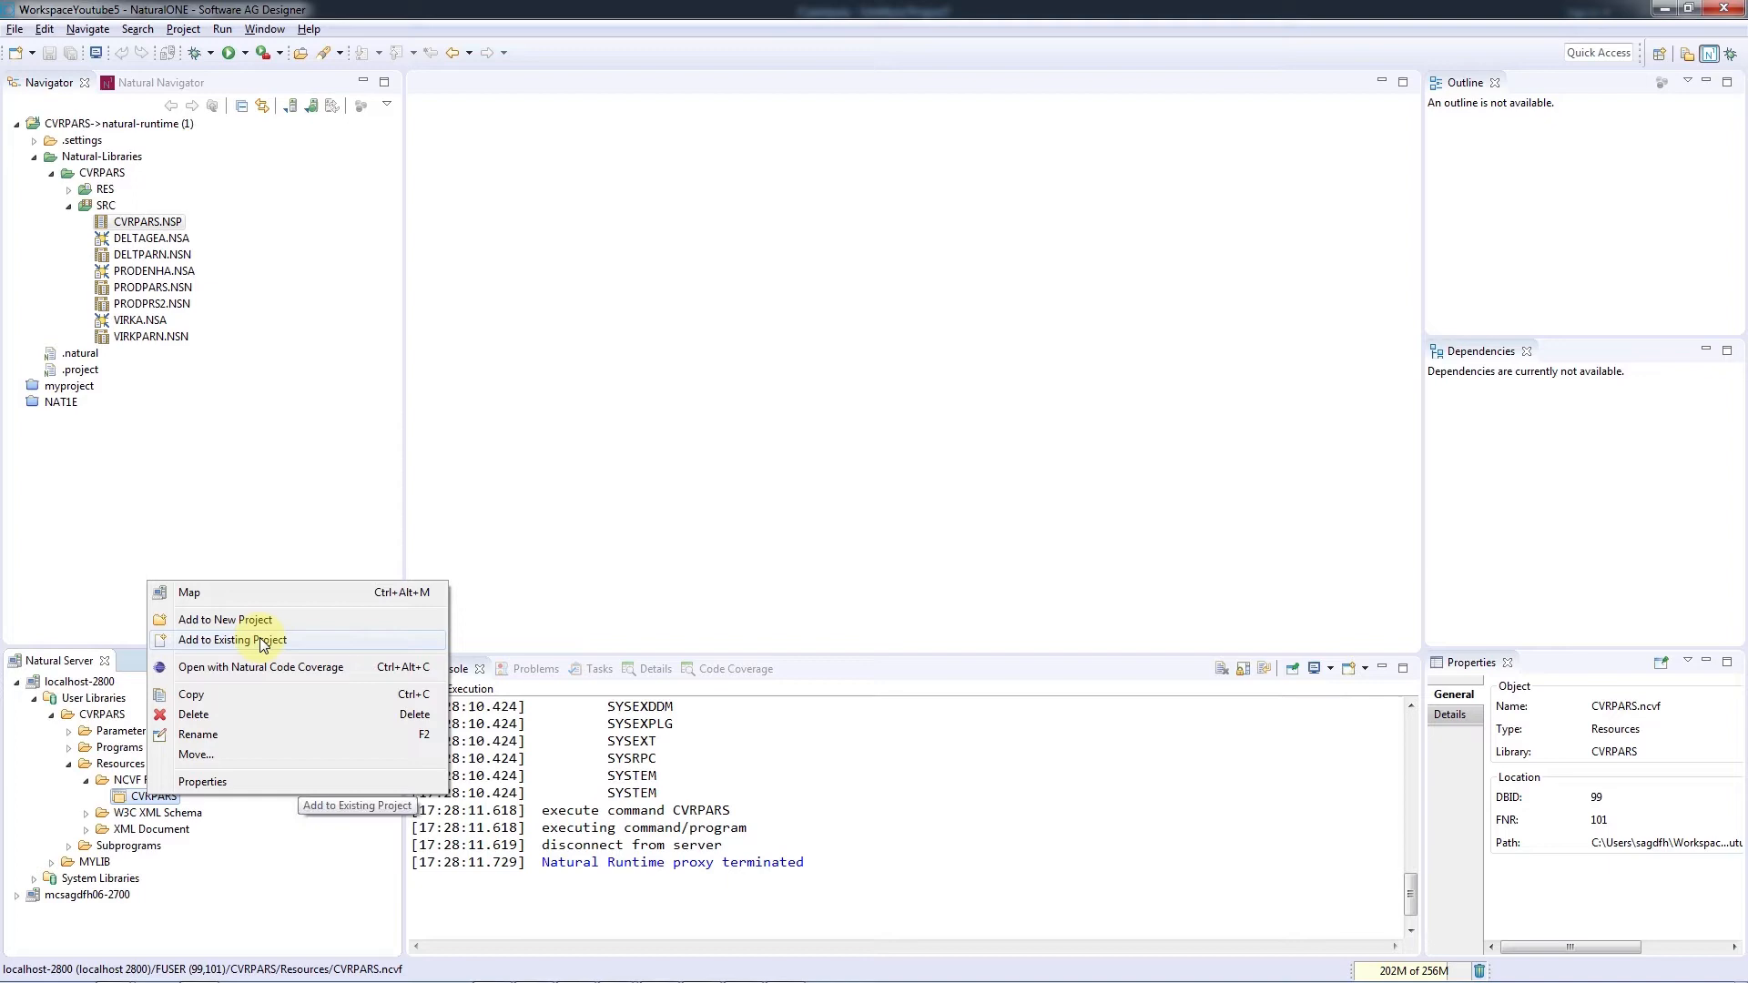
{"action": "left_click", "coordinate": [232, 641]}
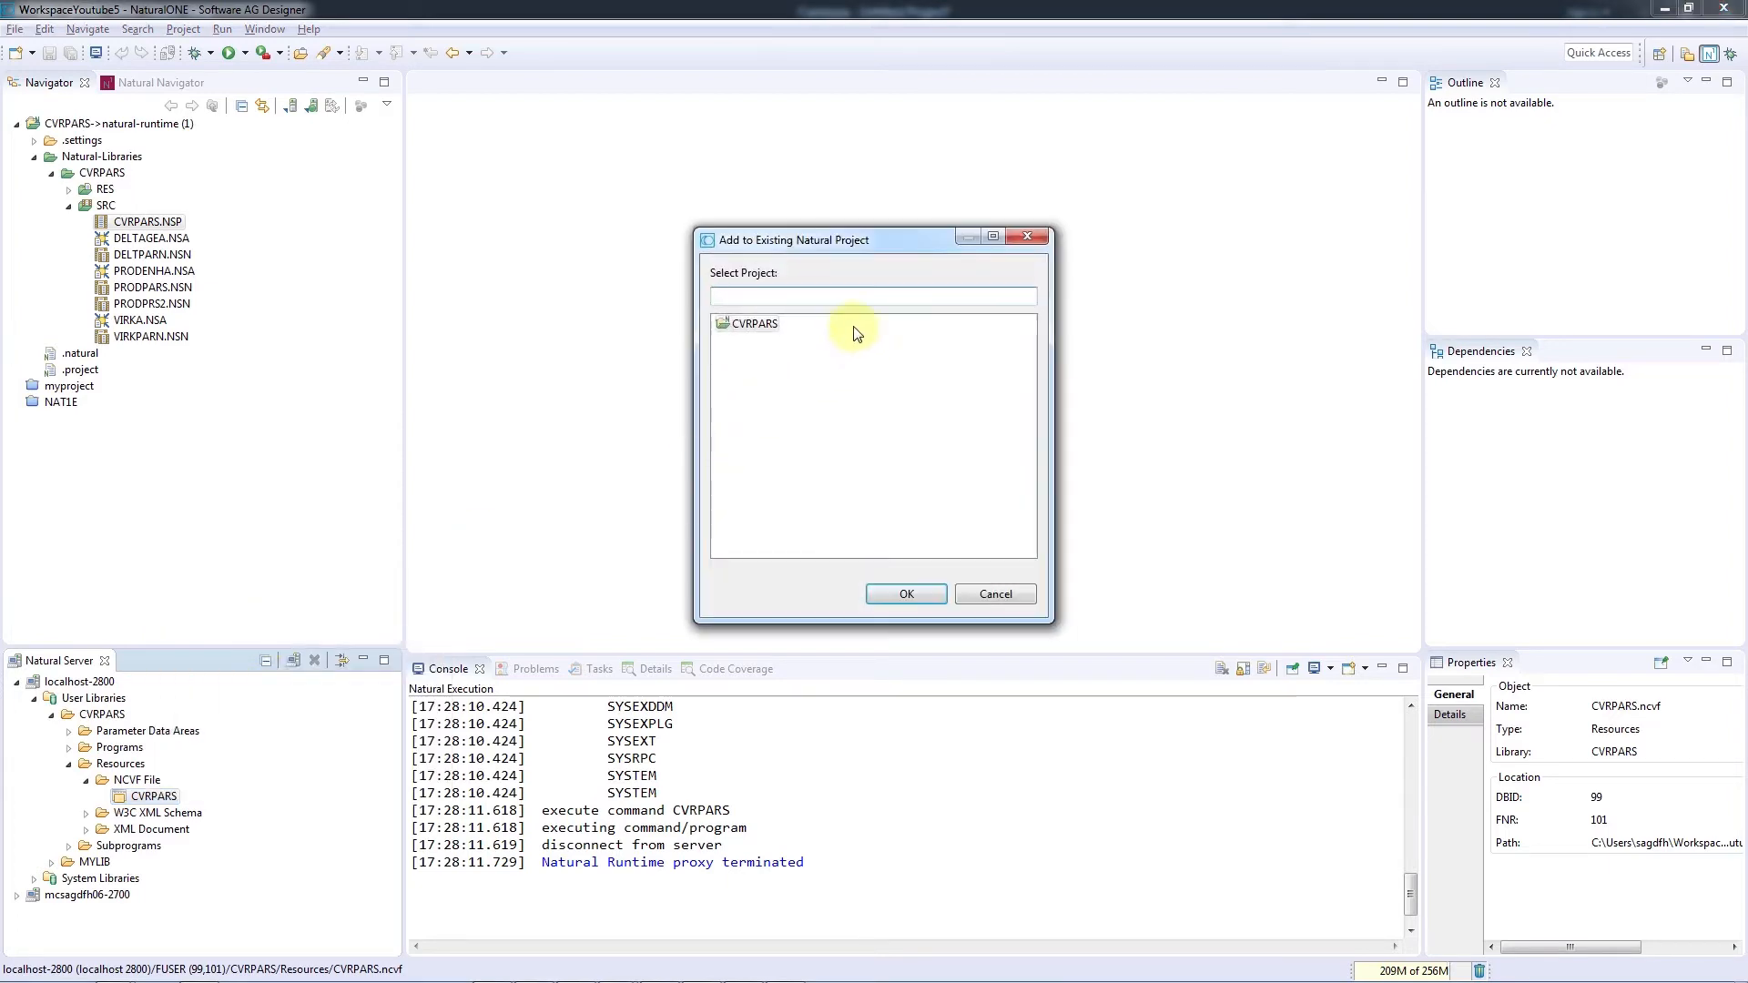
- Add CVRPARS.ncvf to the CVRPARS project and show its results with Natural Code Coverage
{"action": "left_click", "coordinate": [907, 593]}
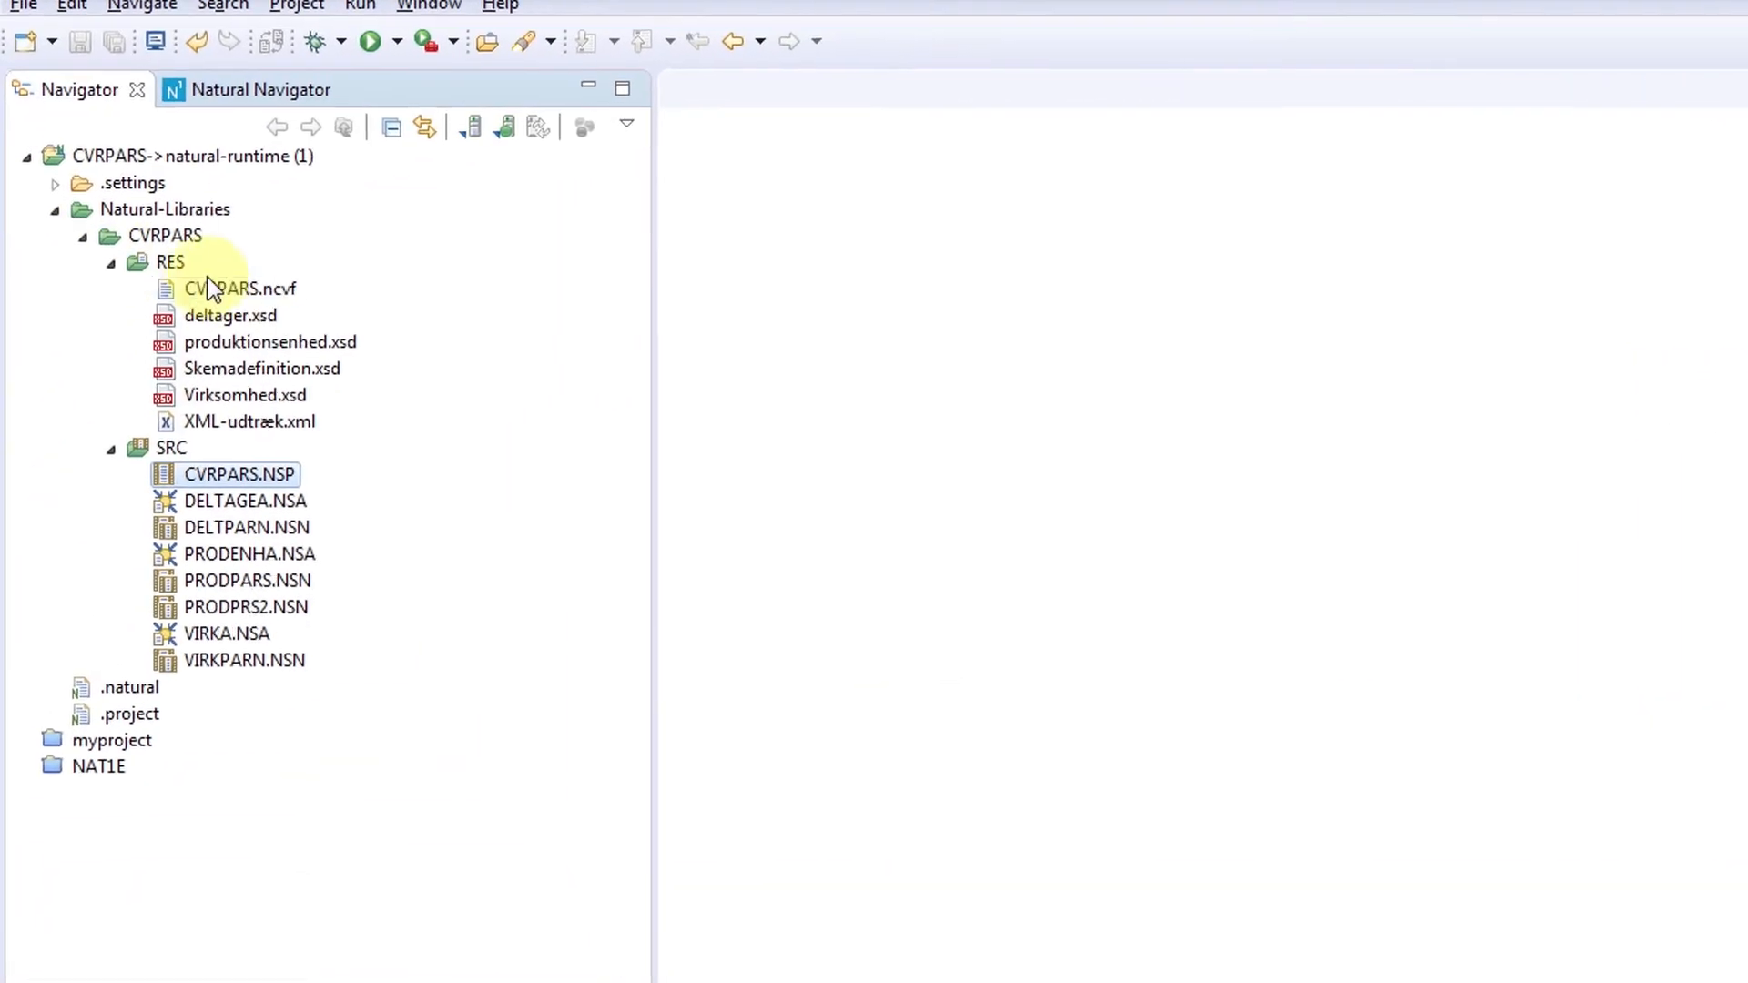
{"action": "right_click", "coordinate": [227, 288]}
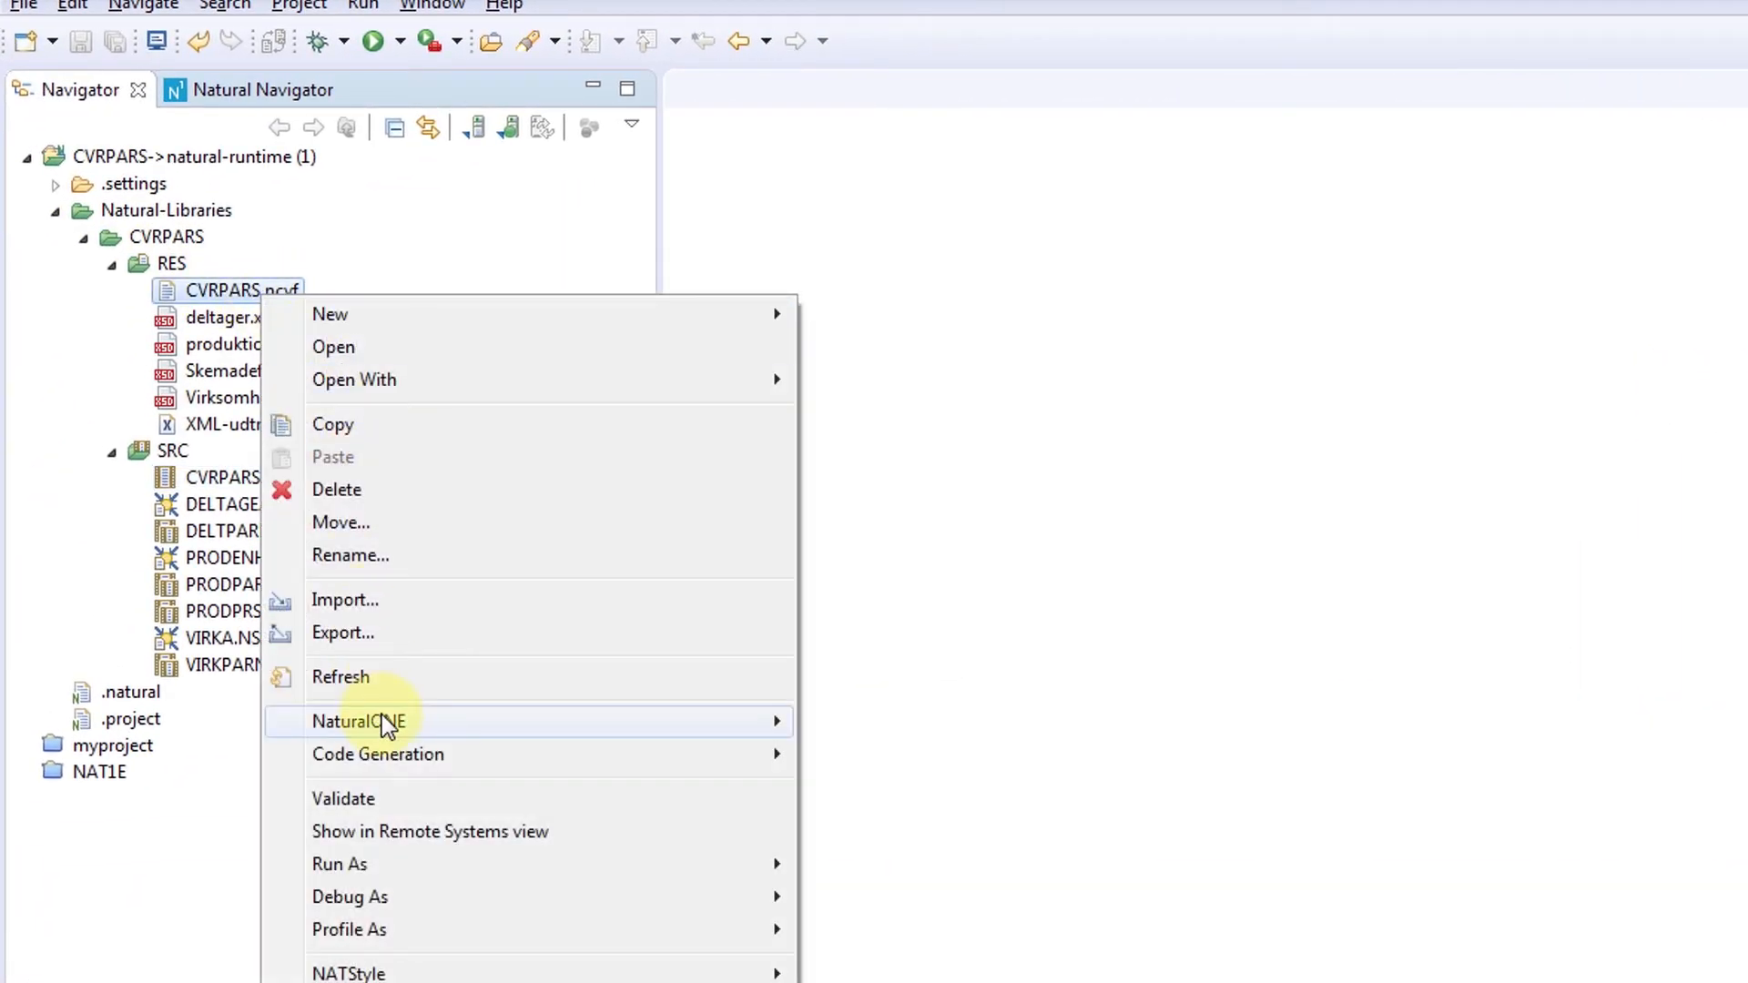
{"action": "left_click", "coordinate": [943, 728]}
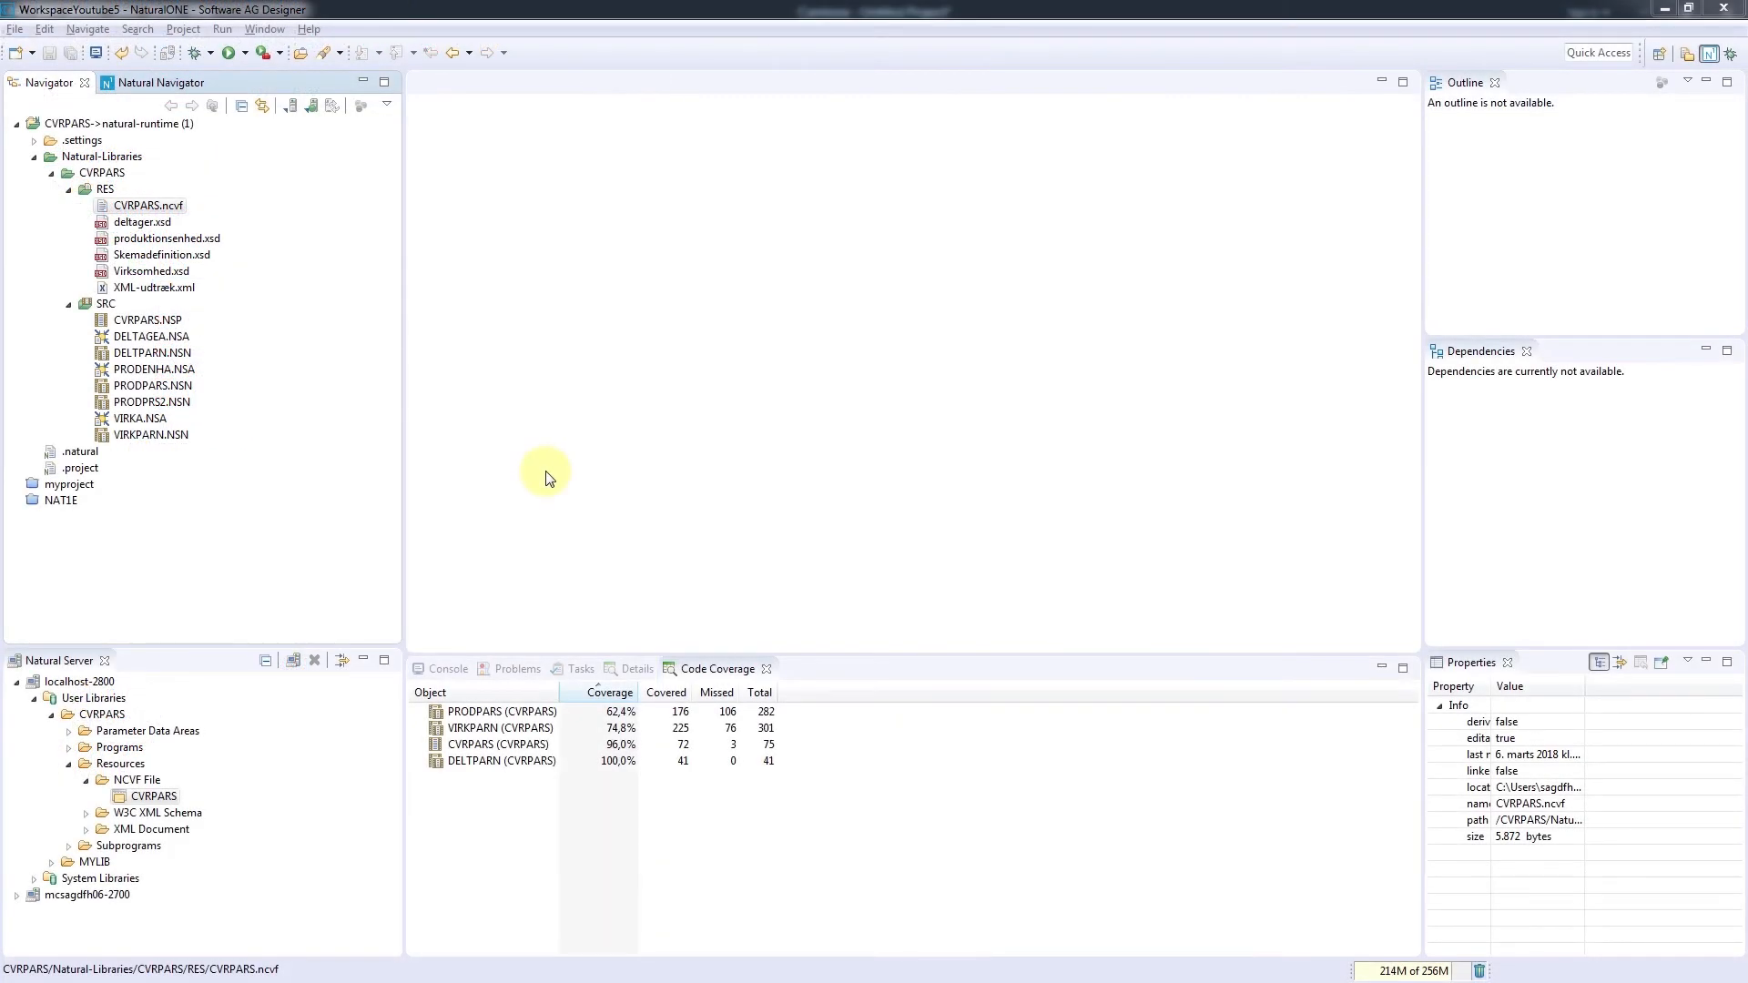
{"action": "mouse_move", "coordinate": [472, 595]}
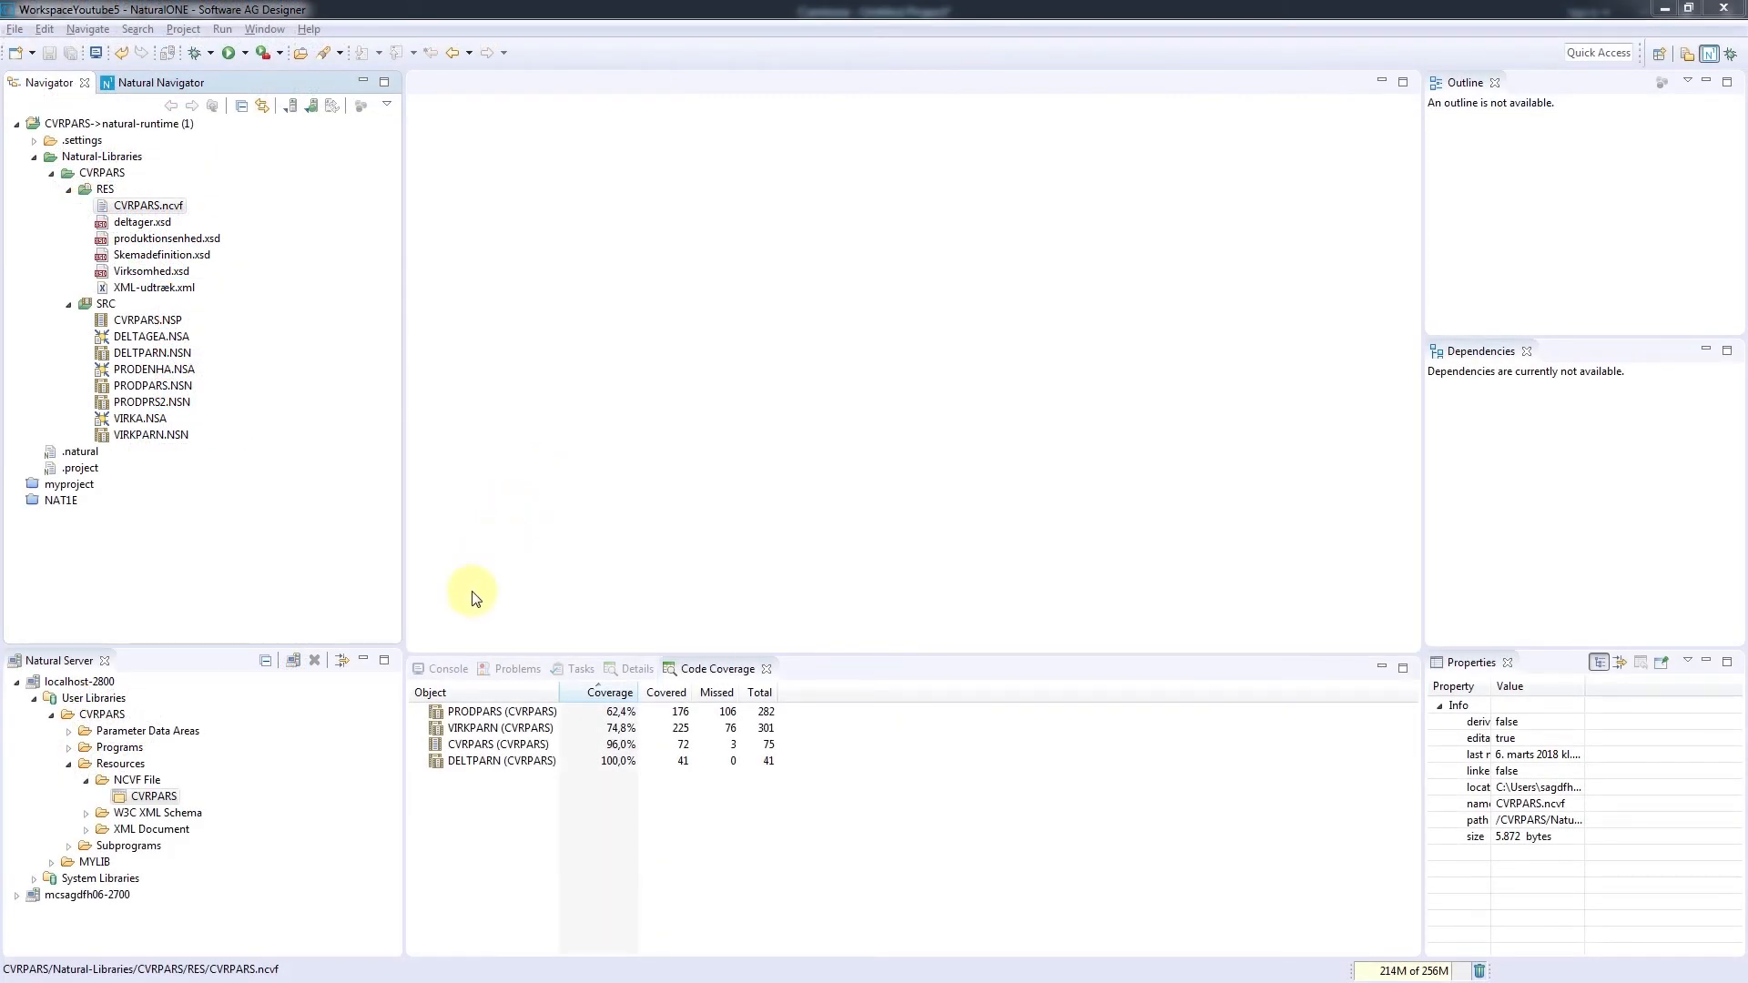
- Open the PRODPARS (CVRPARS) coverage entry so PRODPARS.NSN shows executed lines in green
{"action": "left_click", "coordinate": [528, 761]}
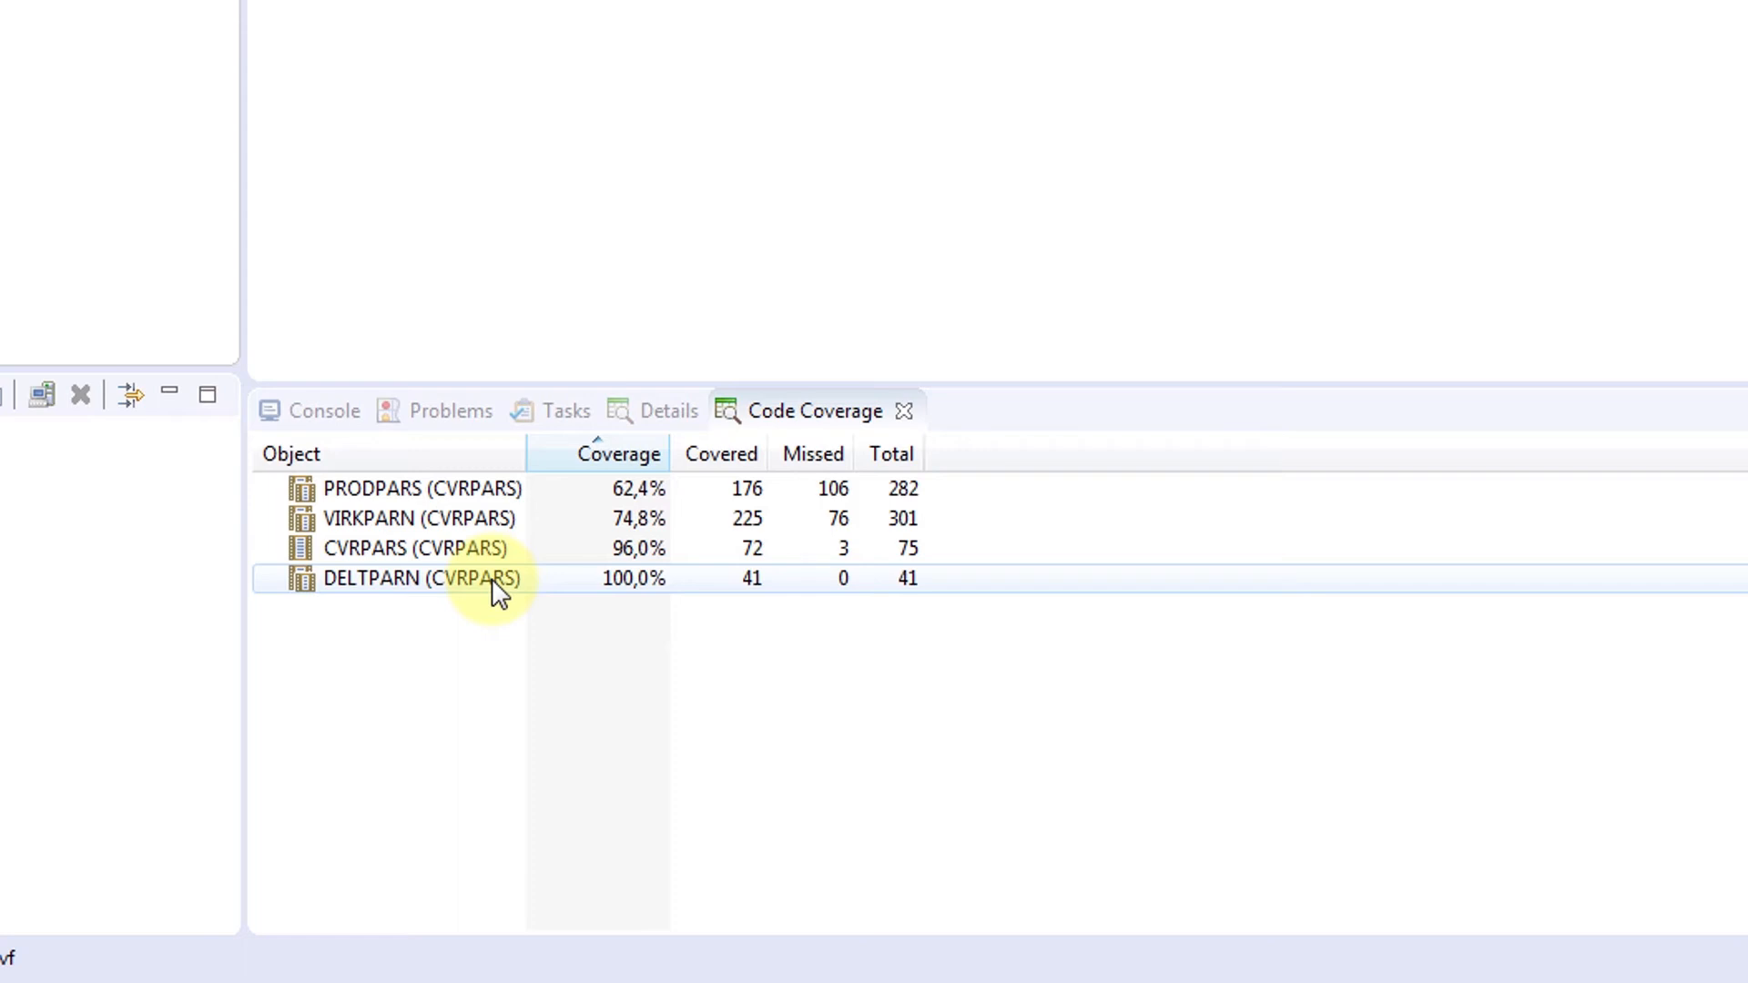
{"action": "left_click", "coordinate": [421, 488]}
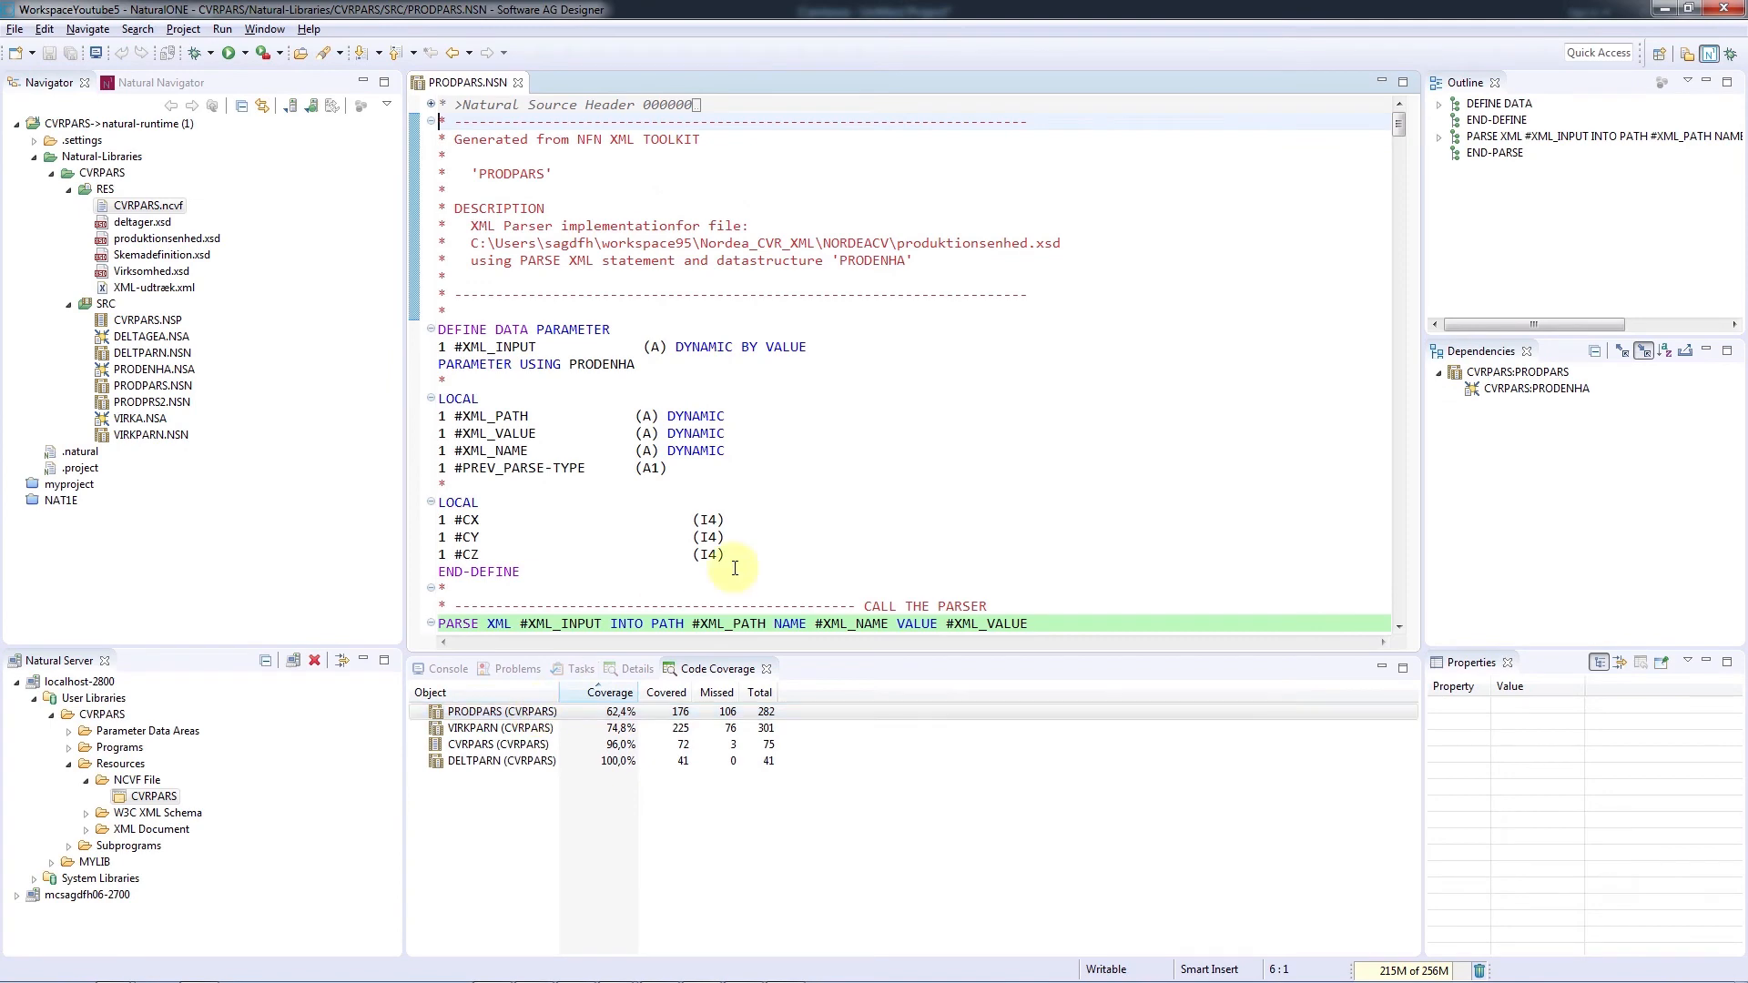
{"action": "scroll", "scroll_direction": "down", "scroll_amount": 3}
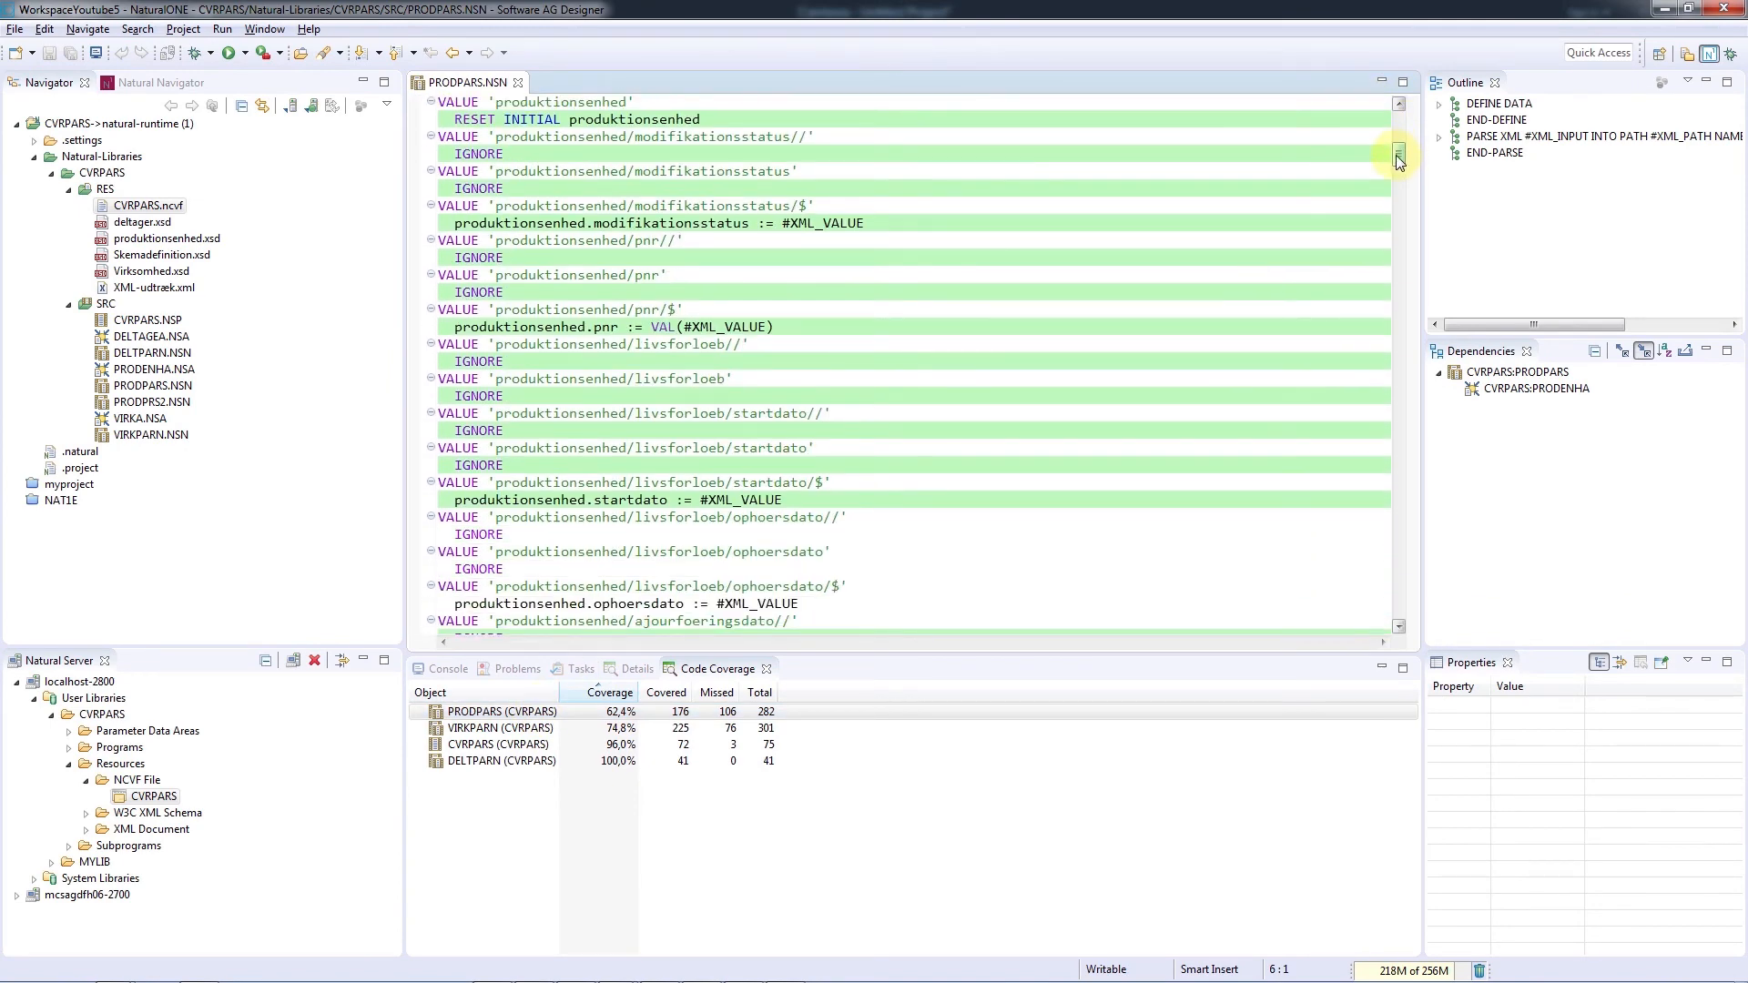
{"action": "scroll", "scroll_direction": "down", "scroll_amount": 3}
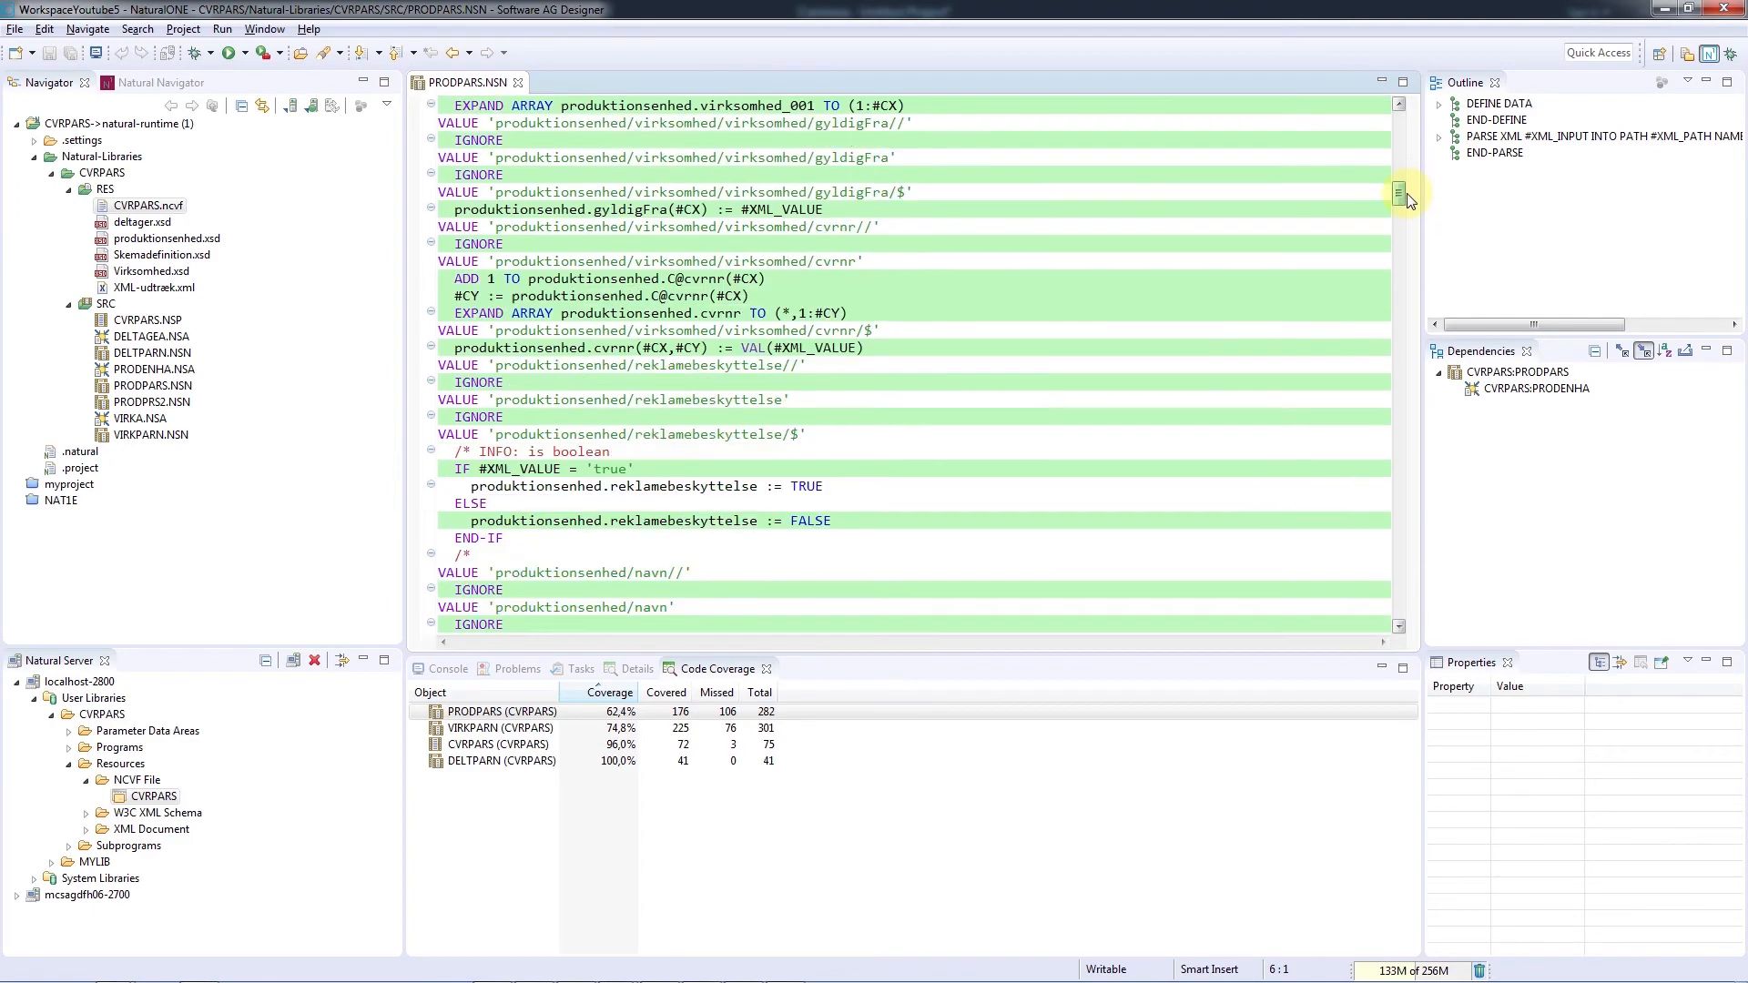
{"action": "scroll", "scroll_direction": "down", "scroll_amount": 3}
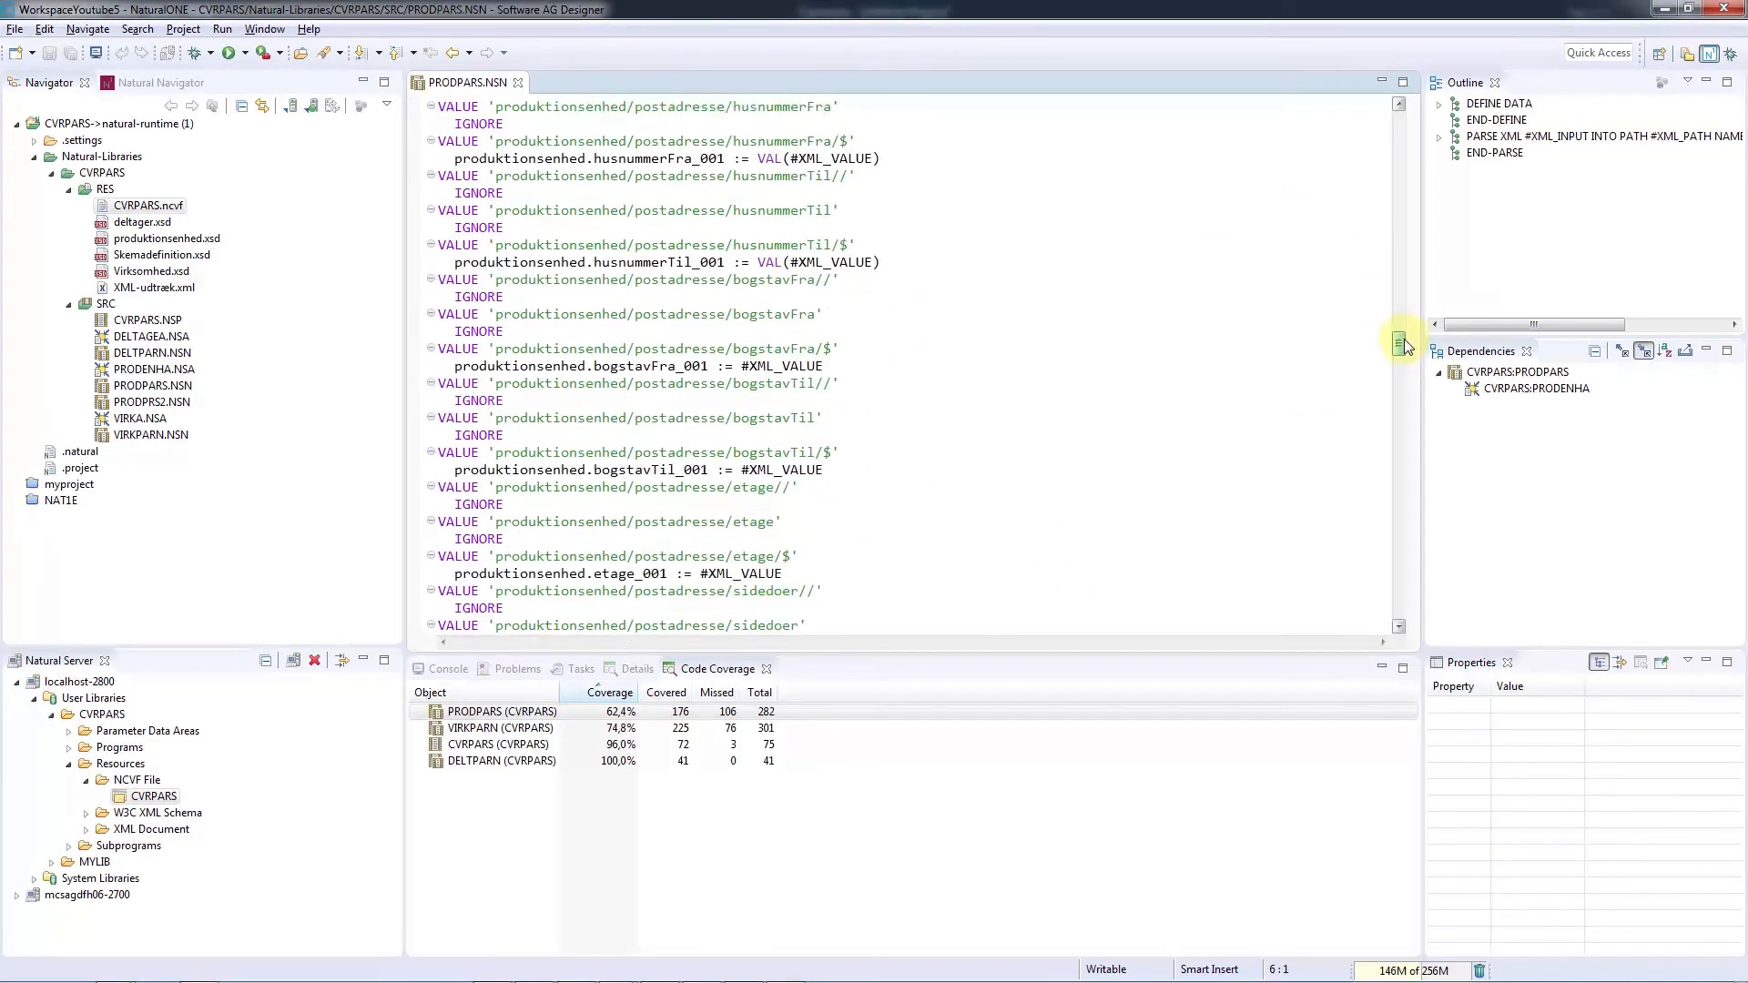